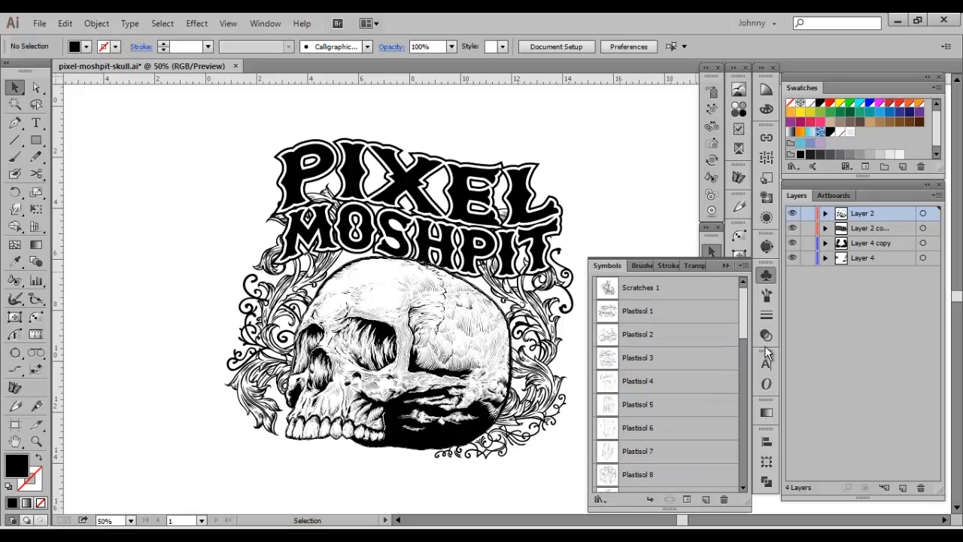
Check the transparency settings, then scroll through the texture symbols list.
click(765, 334)
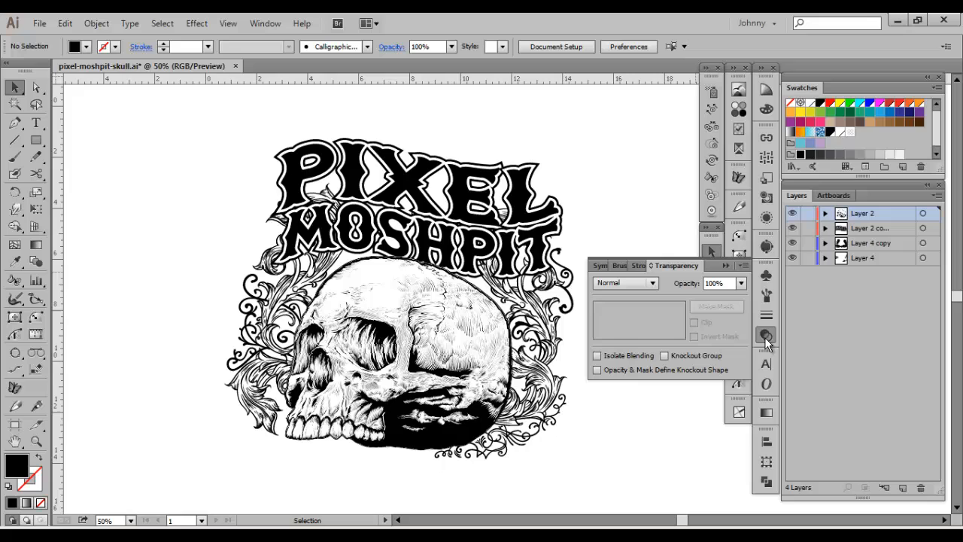
click(764, 277)
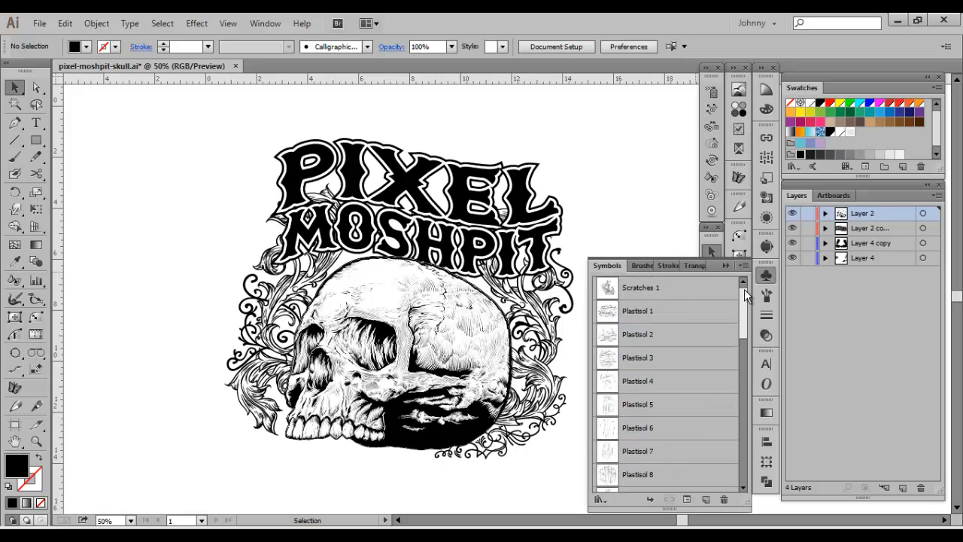
scroll(down, 3)
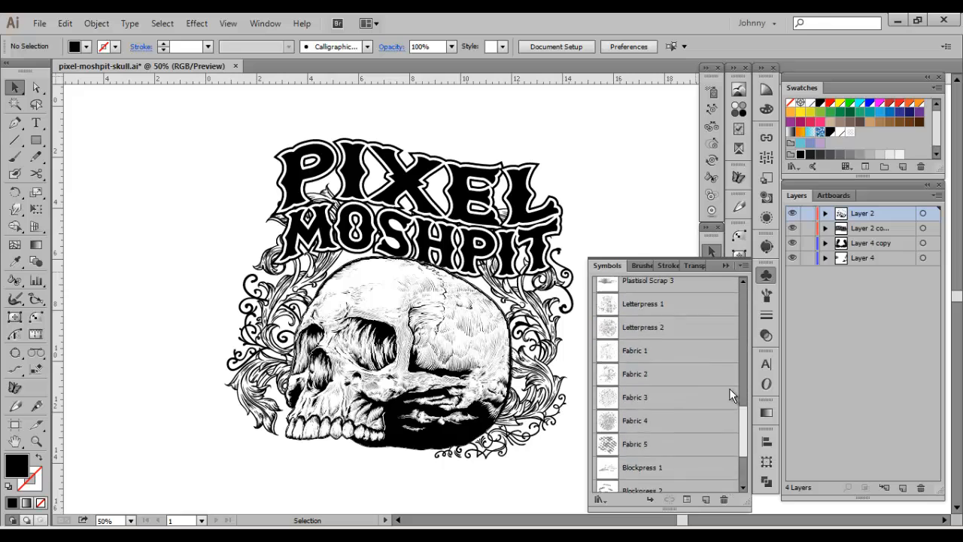
scroll(down, 3)
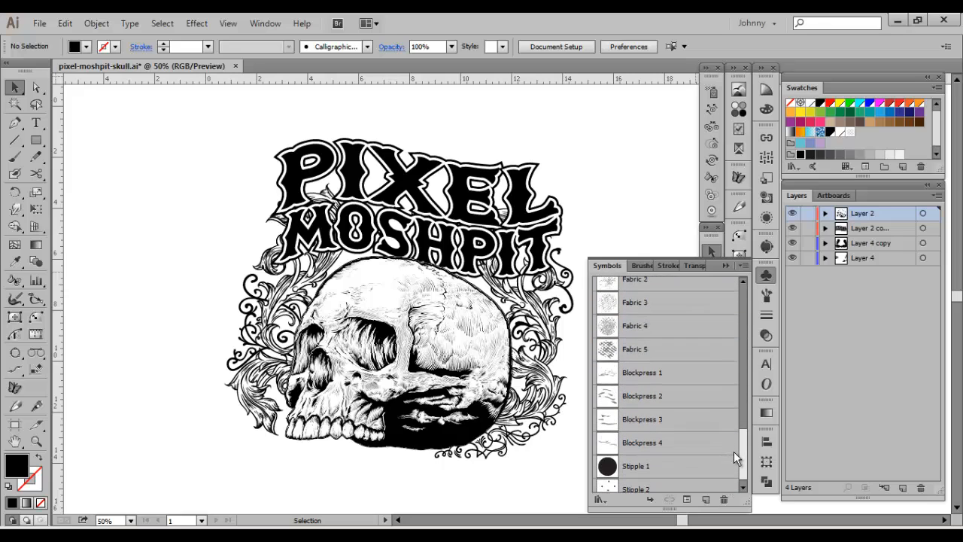
scroll(down, 3)
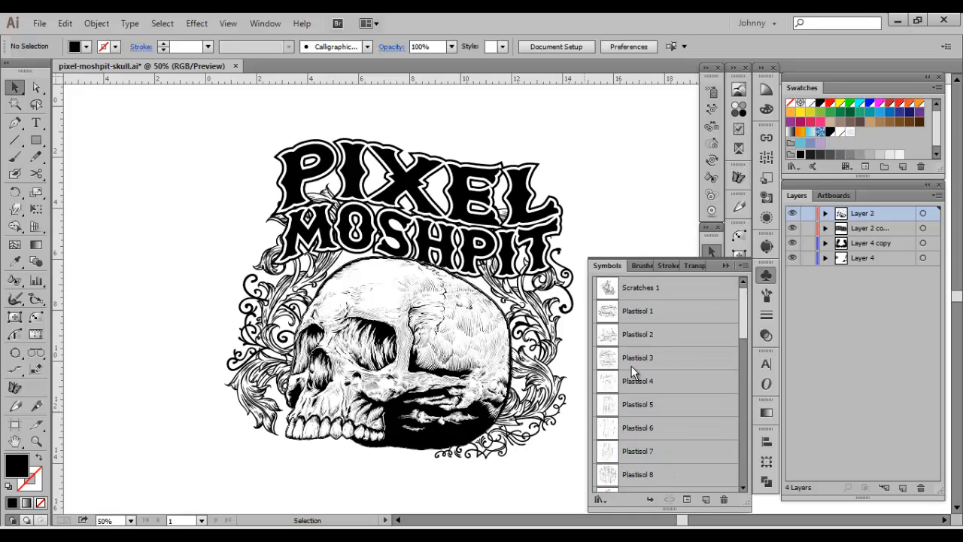
scroll(down, 3)
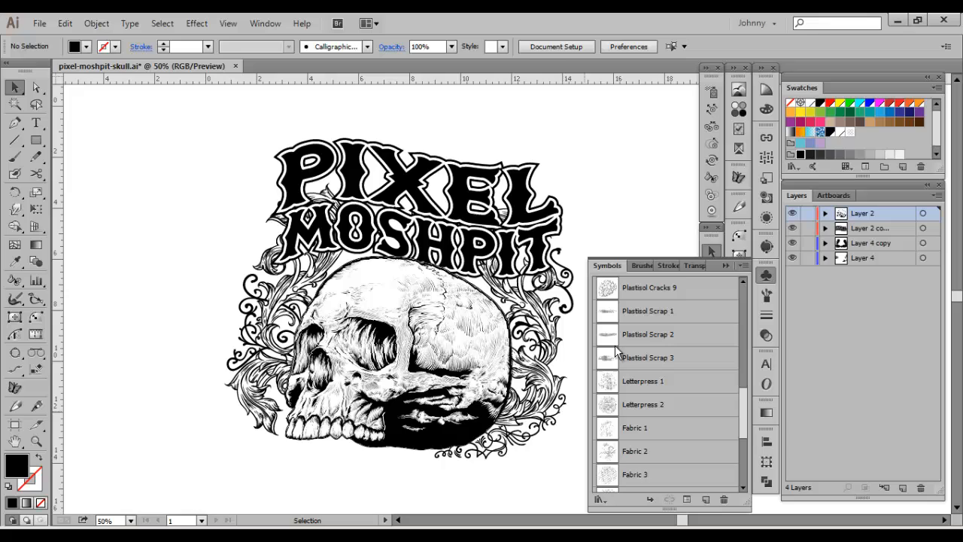
scroll(down, 3)
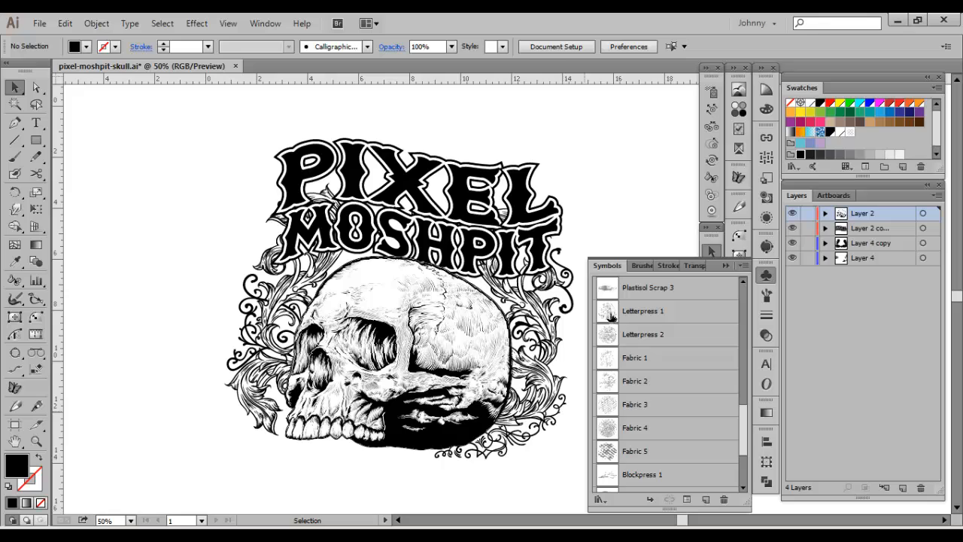
scroll(down, 3)
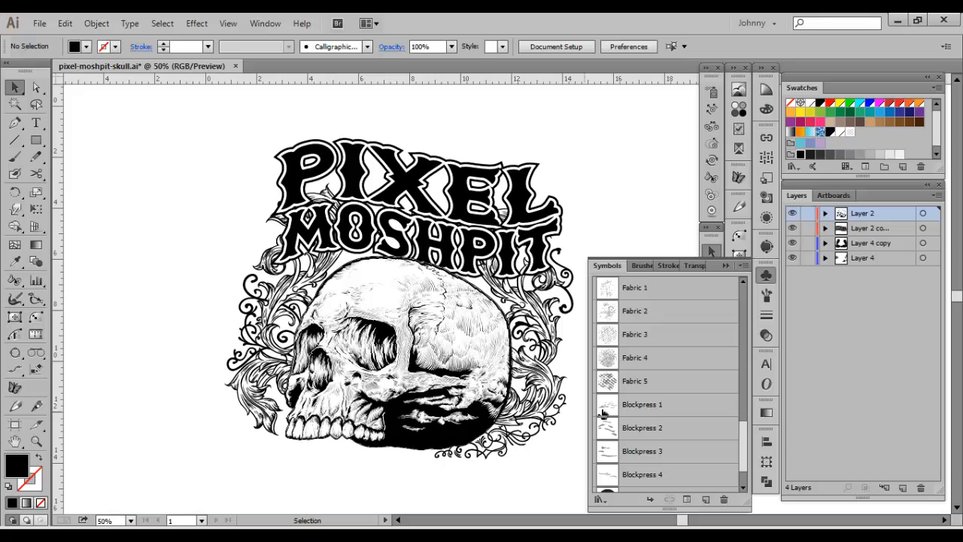
mouse_move(603, 451)
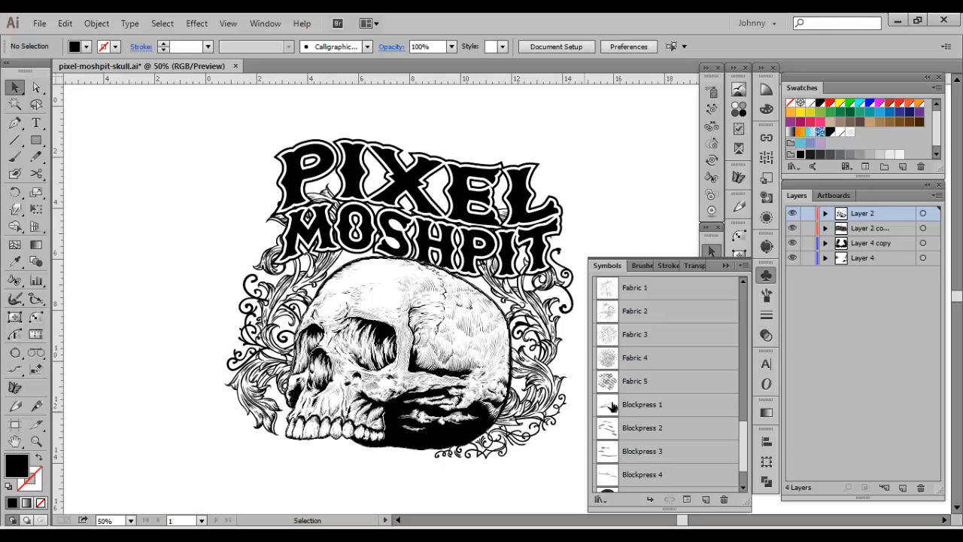
mouse_move(722, 427)
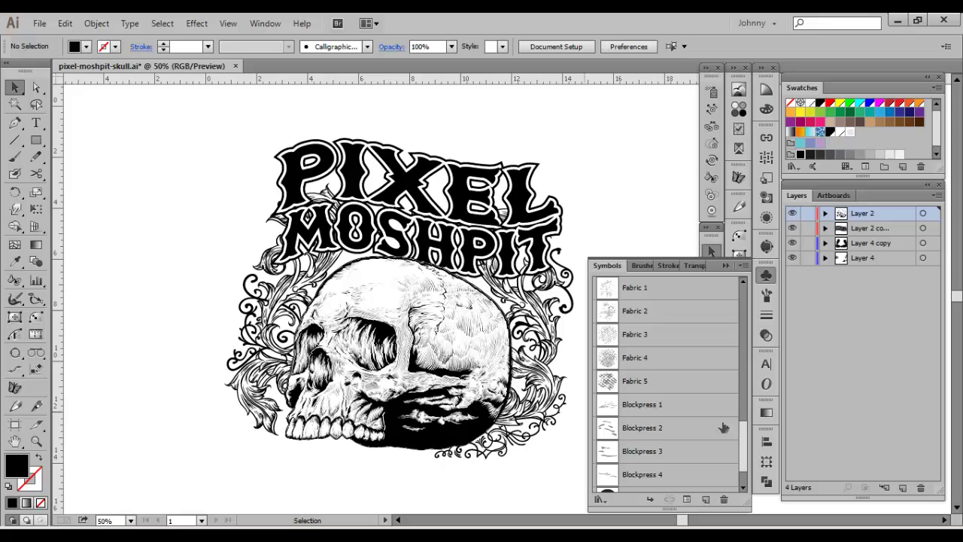
scroll(down, 3)
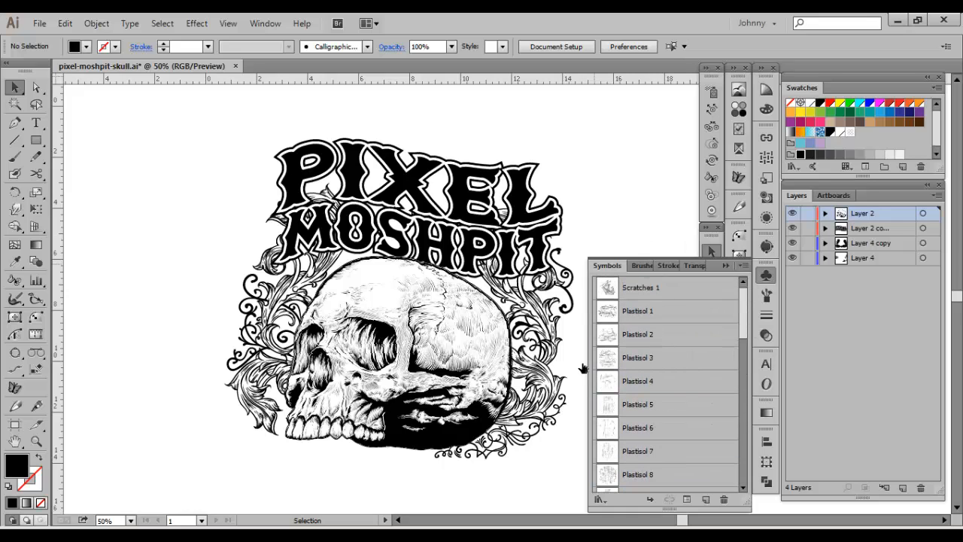
mouse_move(659, 394)
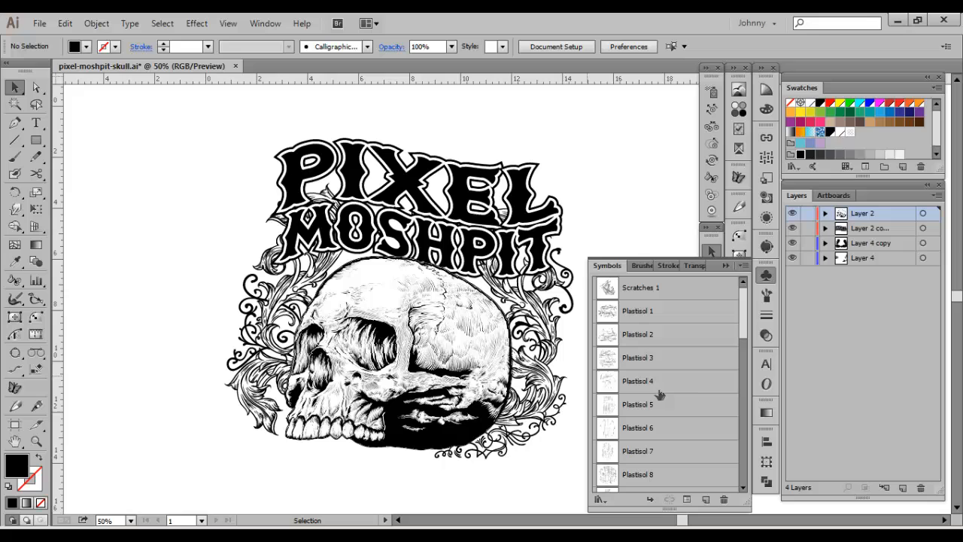
mouse_move(650, 340)
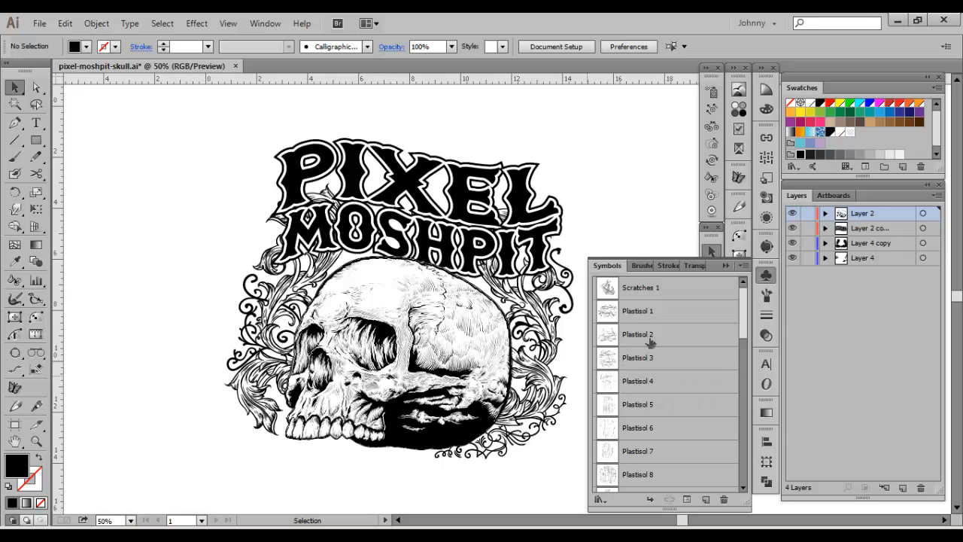
scroll(down, 3)
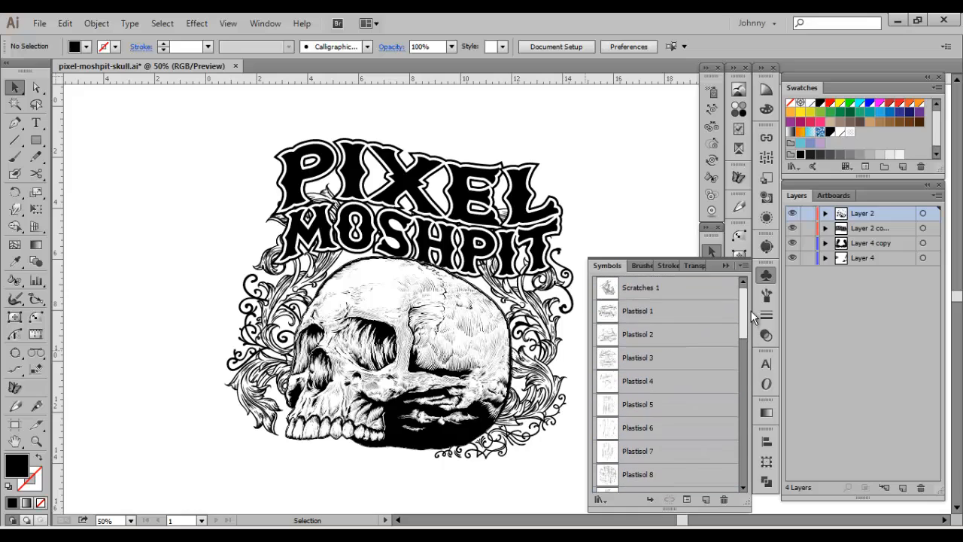
mouse_move(693, 162)
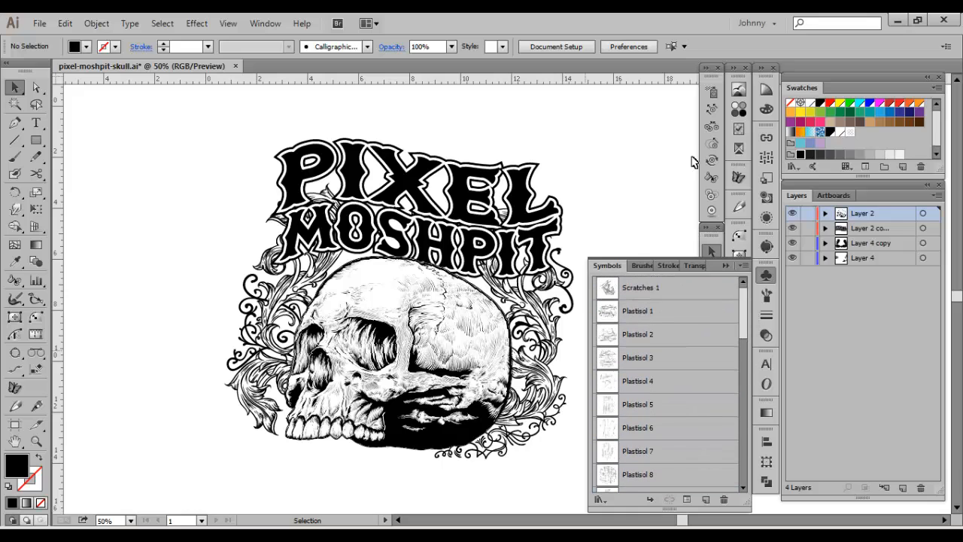
mouse_move(711, 90)
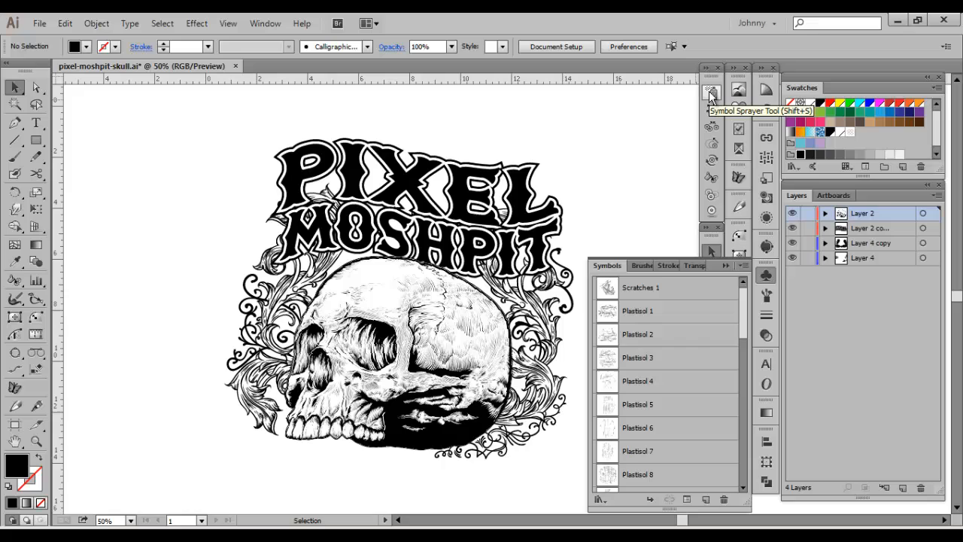
With the Symbol Sprayer active, select the PIXEL MOSHPIT lettering group and show Transparency.
click(710, 91)
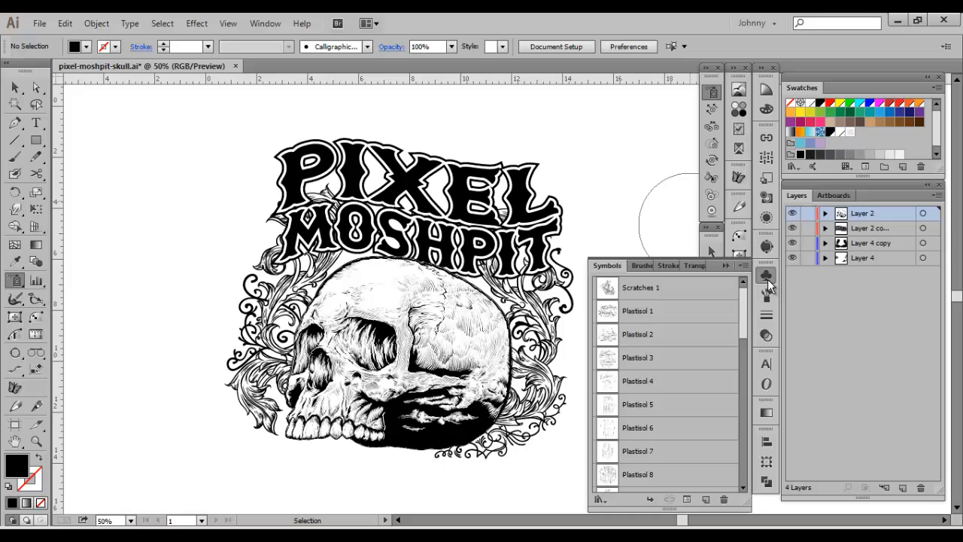
click(769, 279)
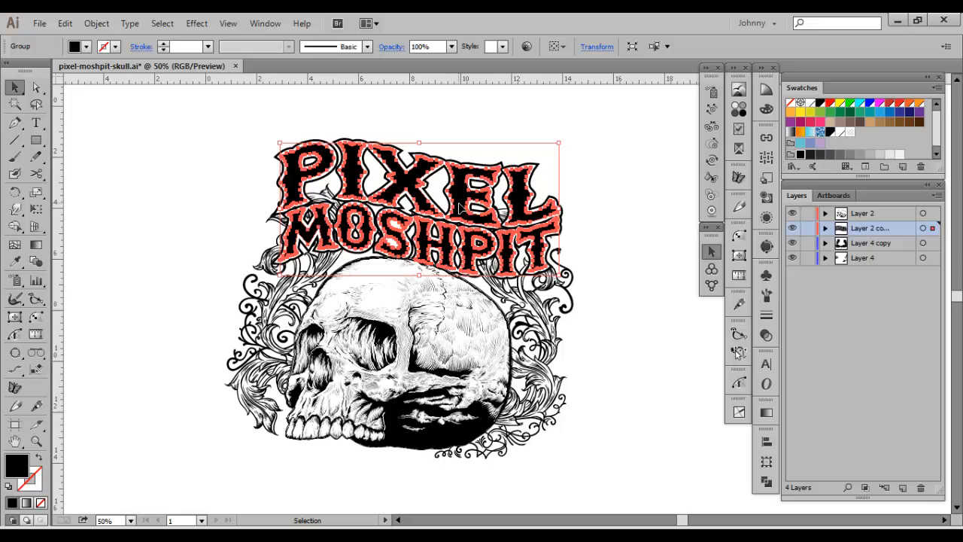
mouse_move(468, 218)
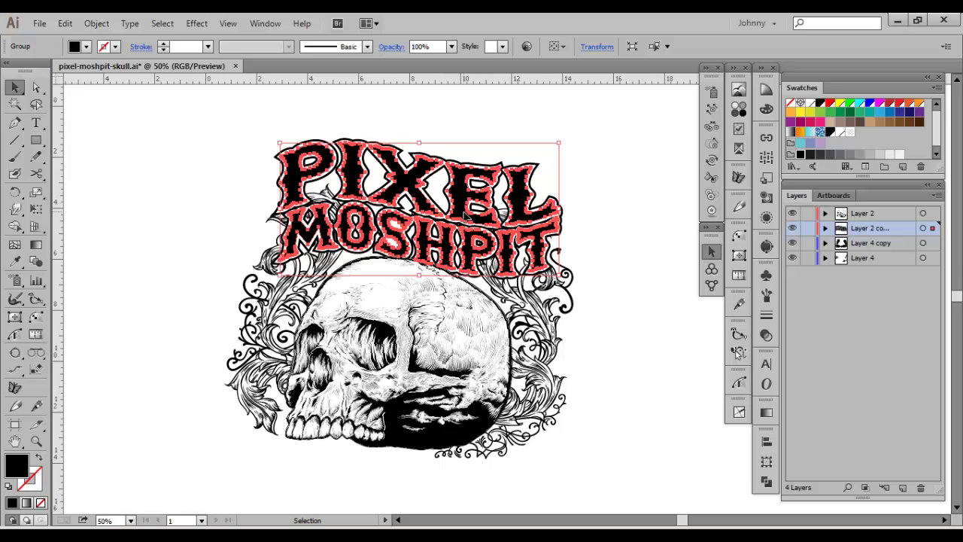
mouse_move(100, 22)
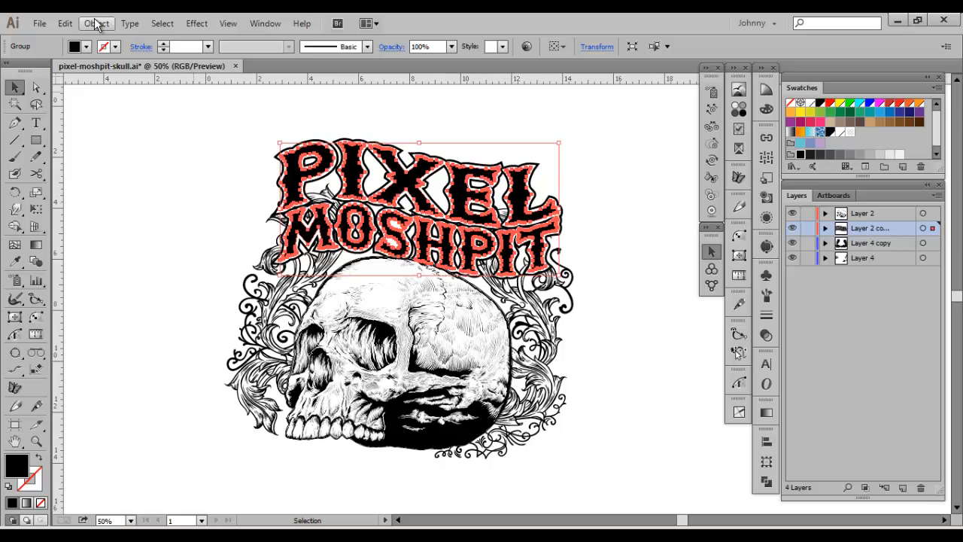
click(65, 21)
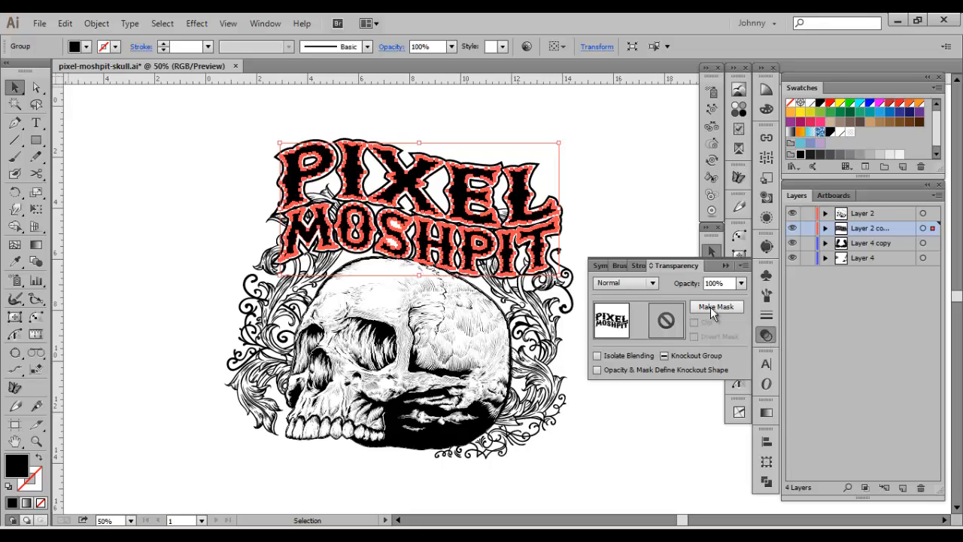
mouse_move(714, 312)
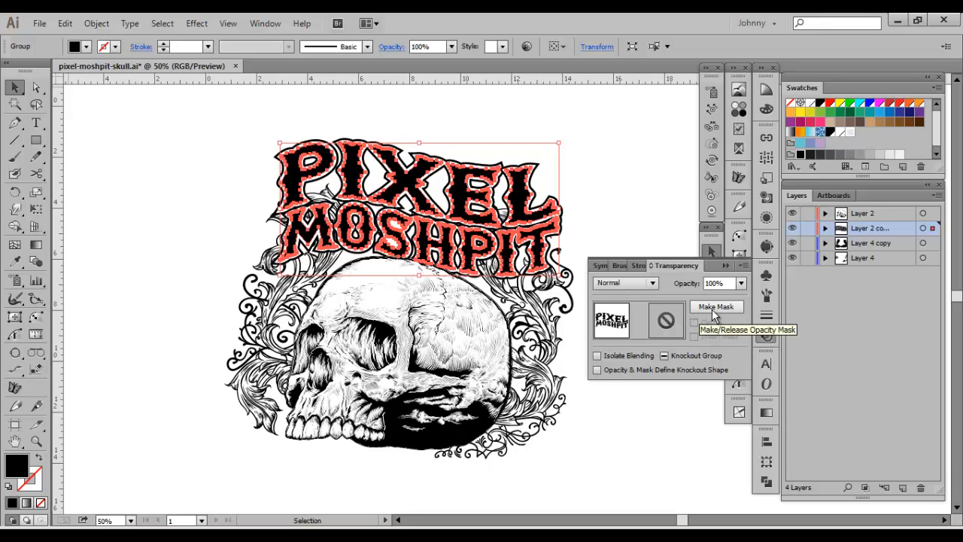
Create a clipping opacity mask on the PIXEL MOSHPIT lettering and edit the black mask.
click(716, 306)
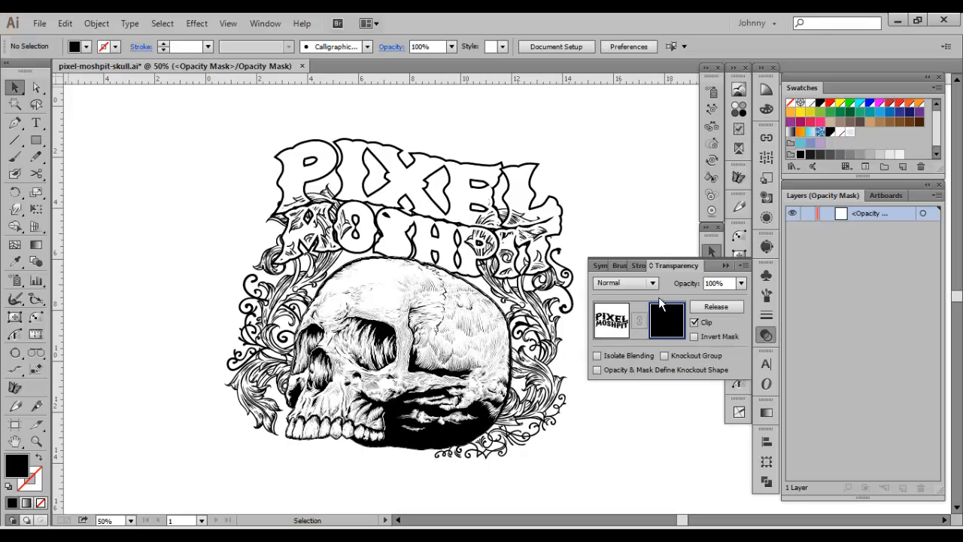
mouse_move(663, 323)
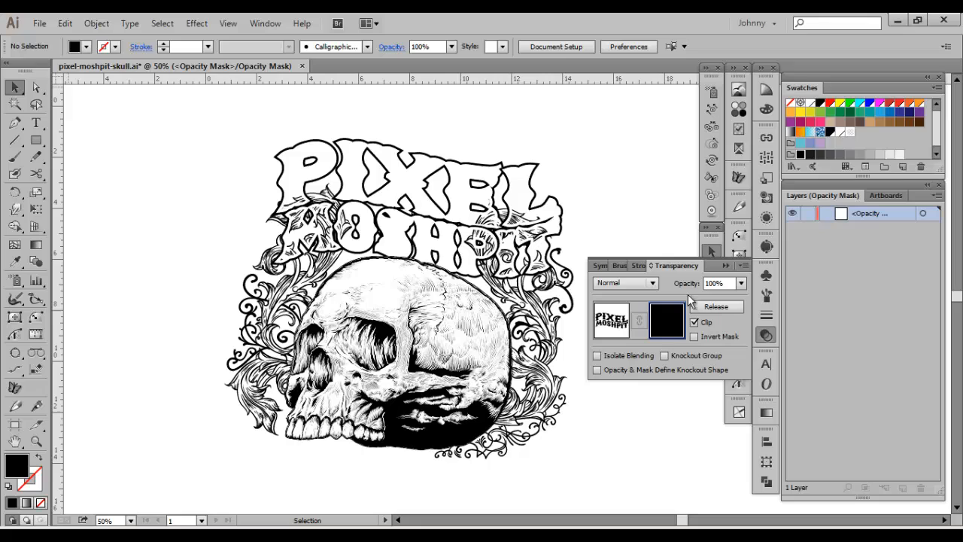
mouse_move(672, 318)
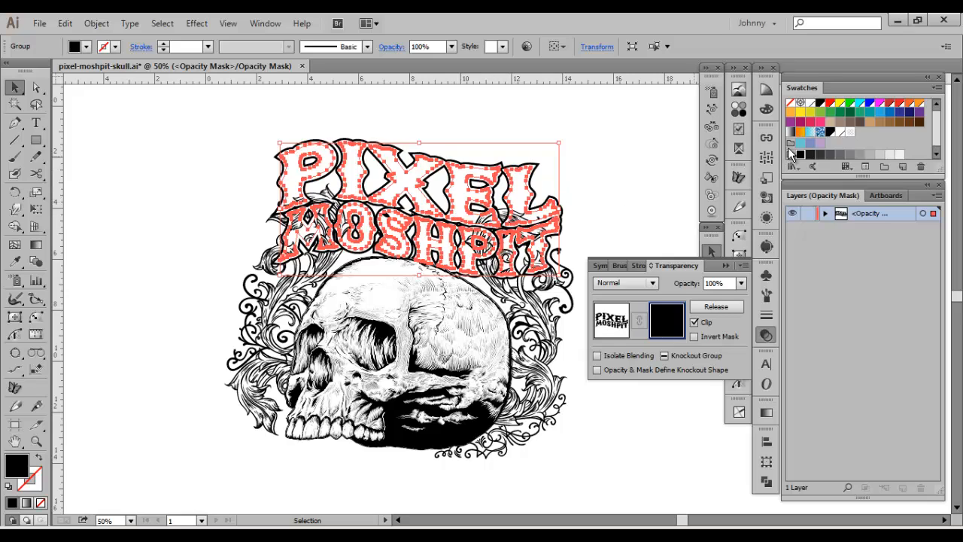
mouse_move(823, 135)
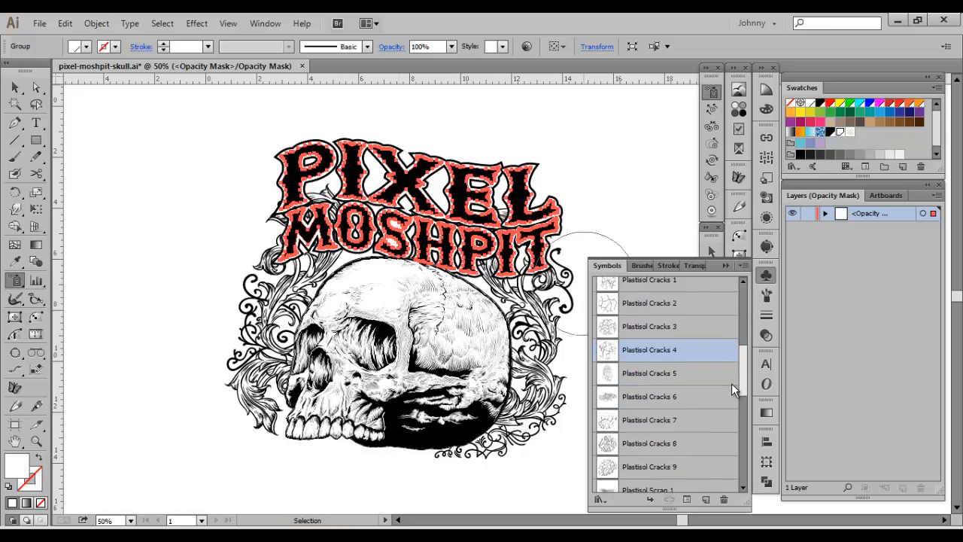
Scroll the Symbols panel and select the Fabric 2 texture symbol for spraying.
scroll(down, 3)
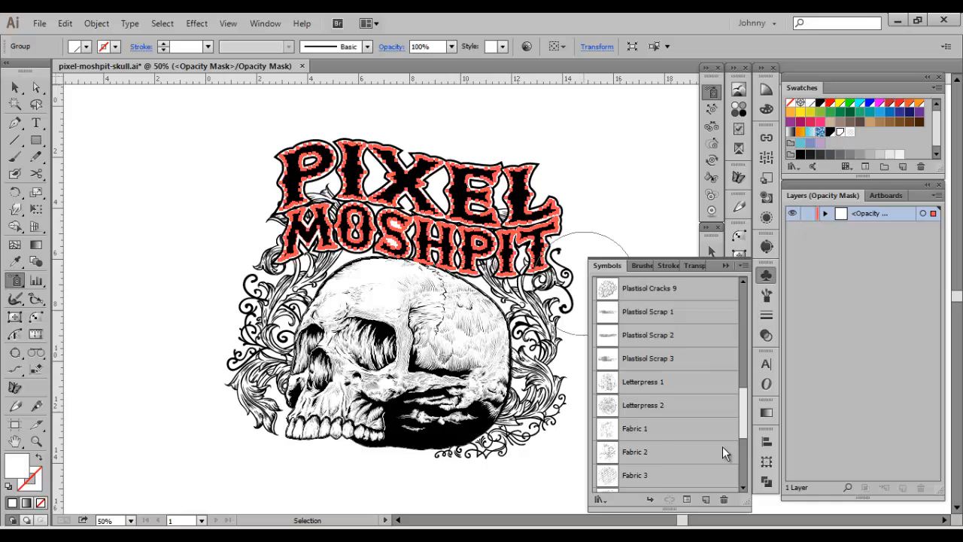
scroll(down, 3)
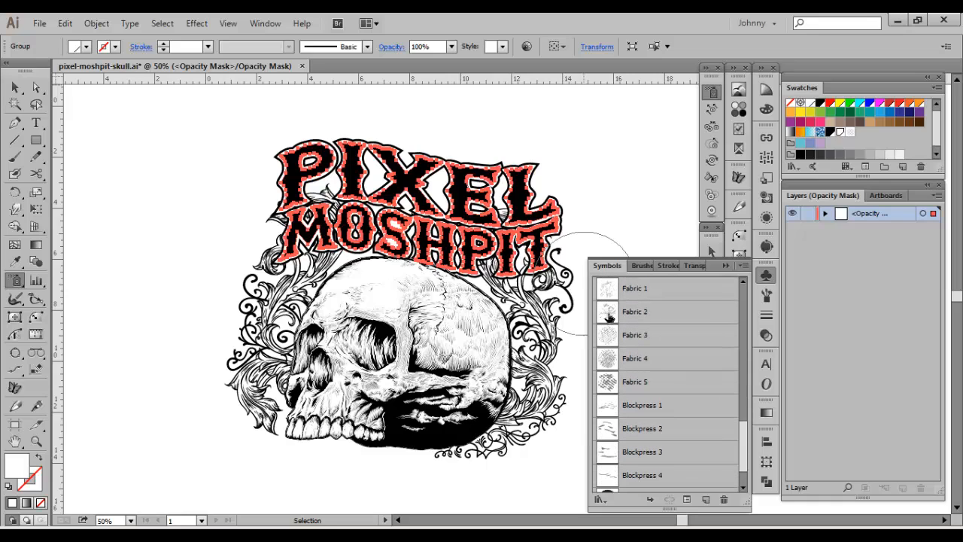
click(635, 311)
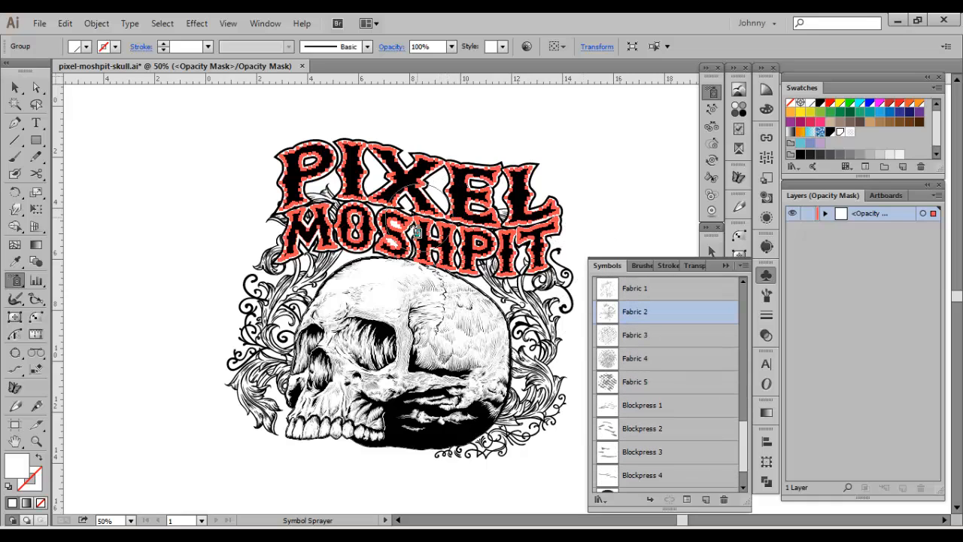
mouse_move(182, 209)
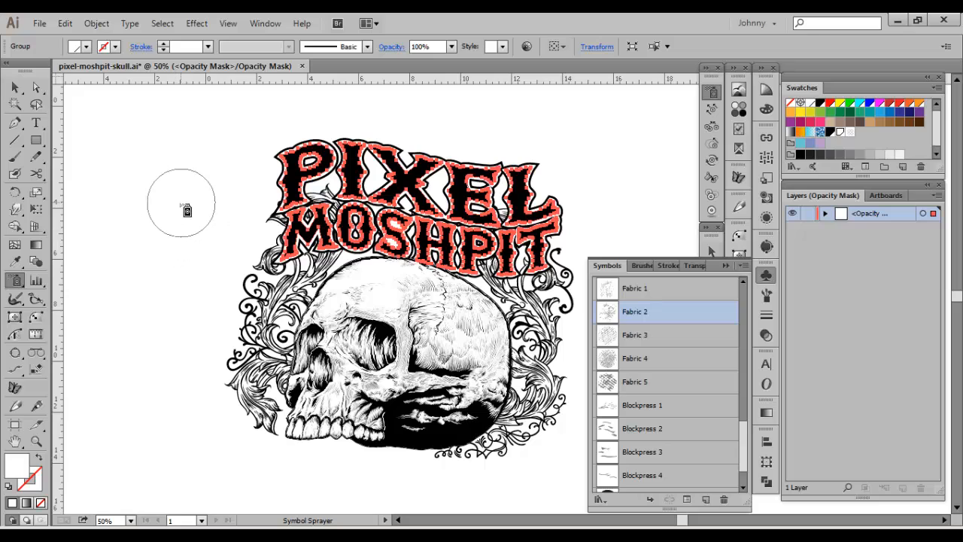
mouse_move(197, 219)
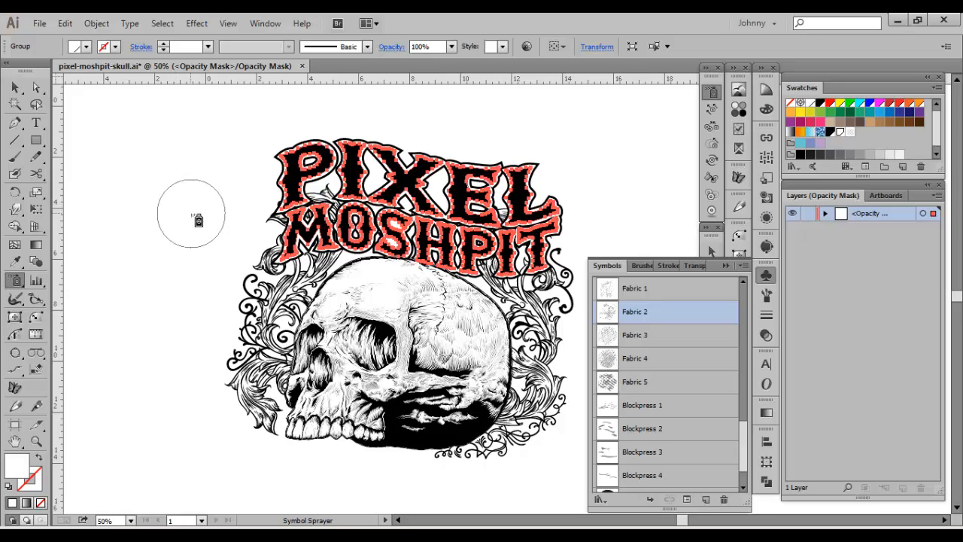
mouse_move(179, 218)
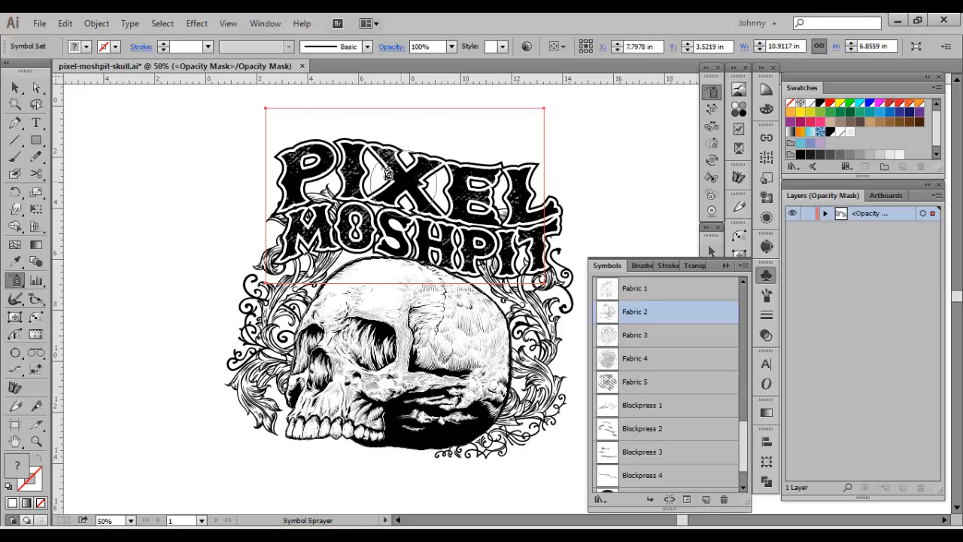
mouse_move(709, 94)
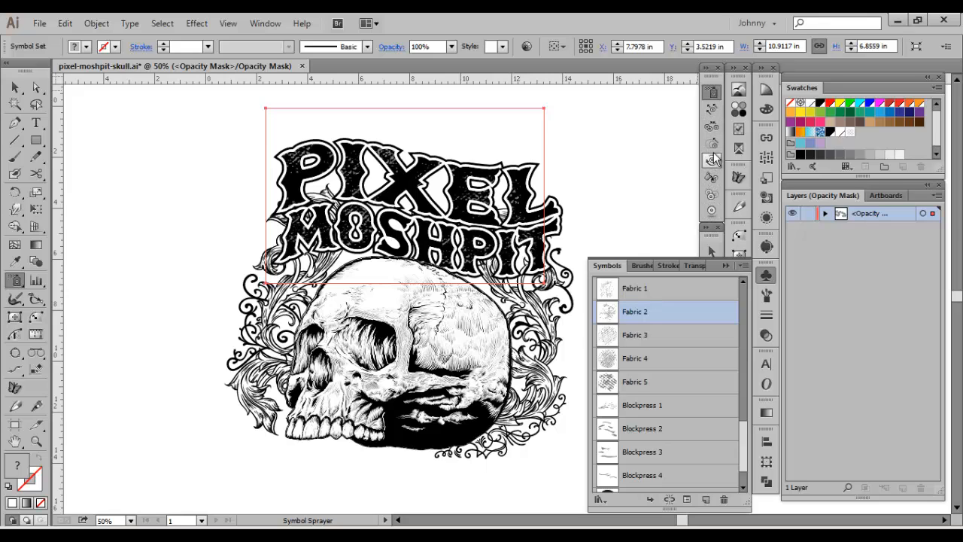
mouse_move(710, 110)
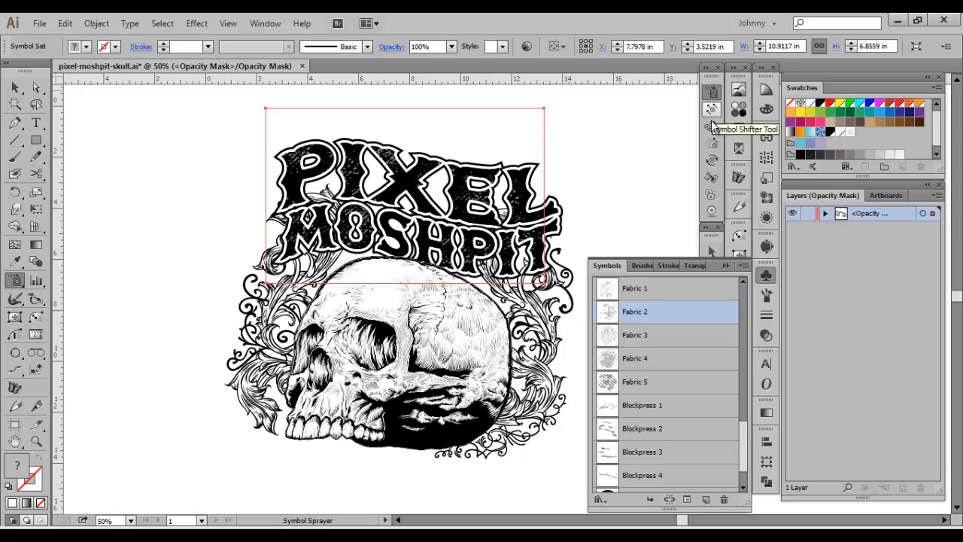
mouse_move(714, 110)
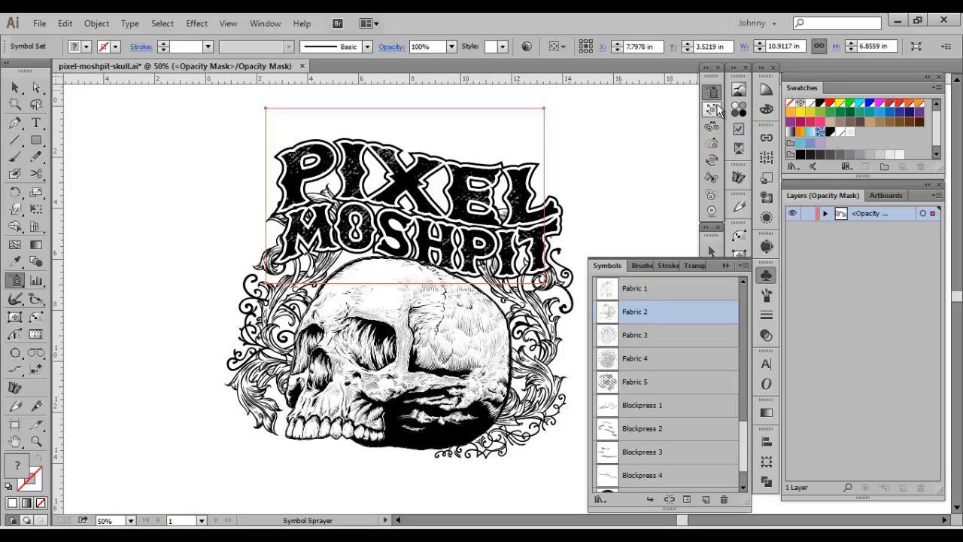
mouse_move(711, 144)
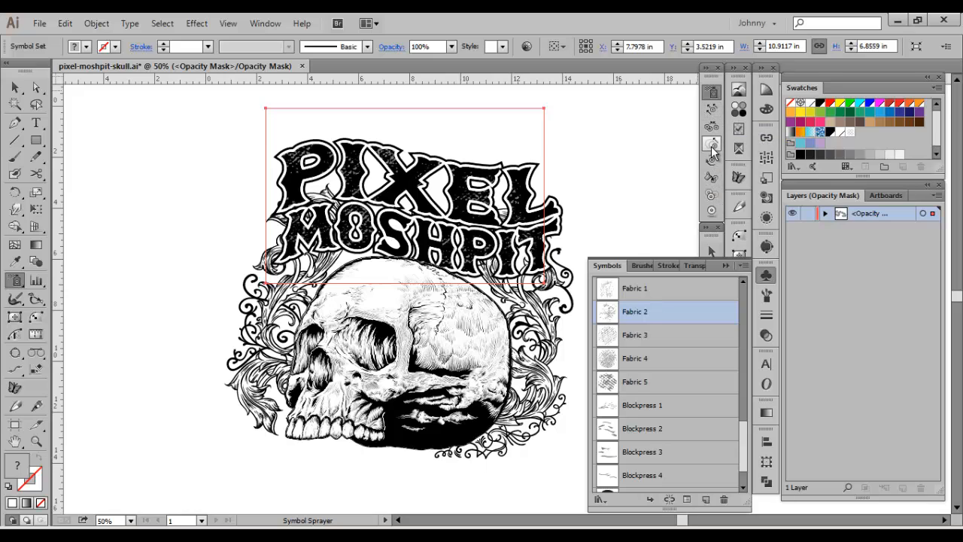
mouse_move(711, 145)
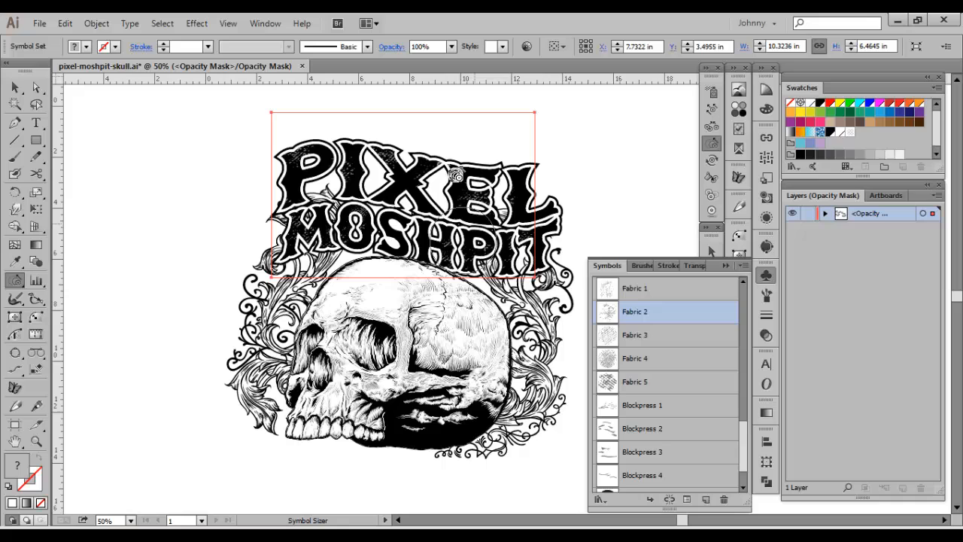
mouse_move(655, 333)
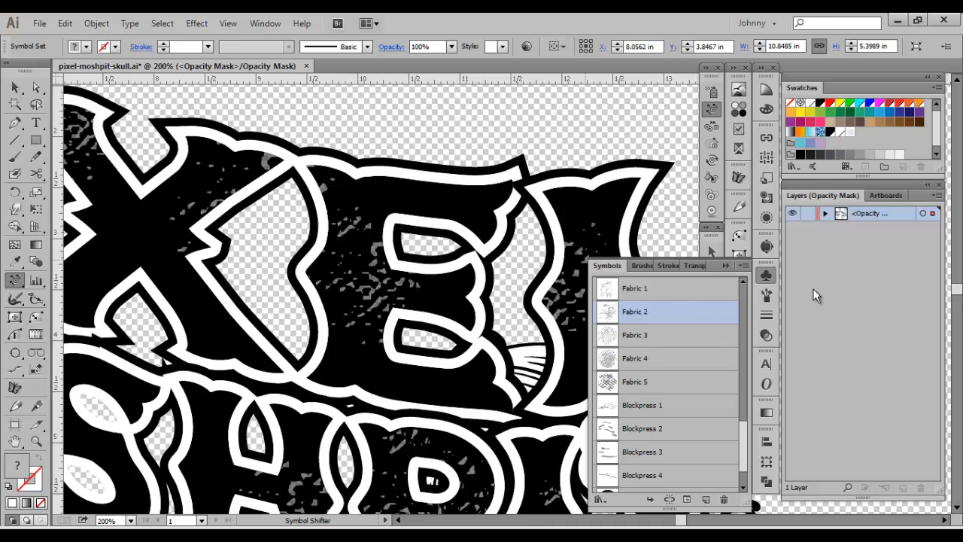
Push the Fabric 2 symbol instances across both words with the Symbol Shifter.
click(361, 282)
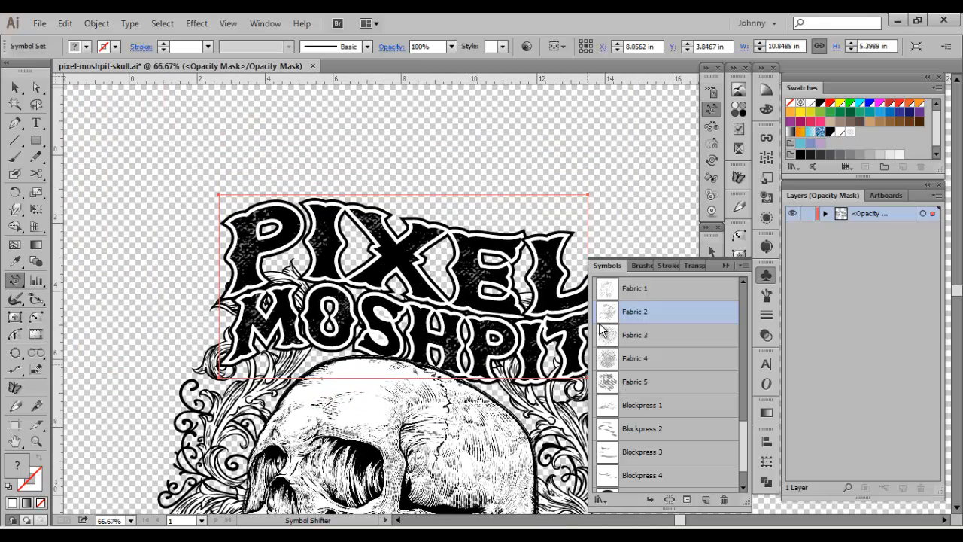
mouse_move(709, 178)
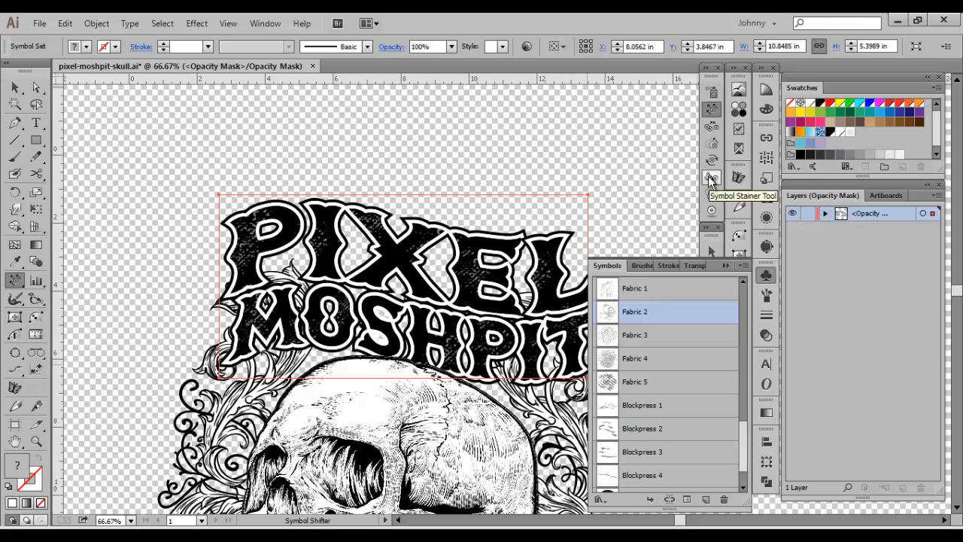
mouse_move(827, 140)
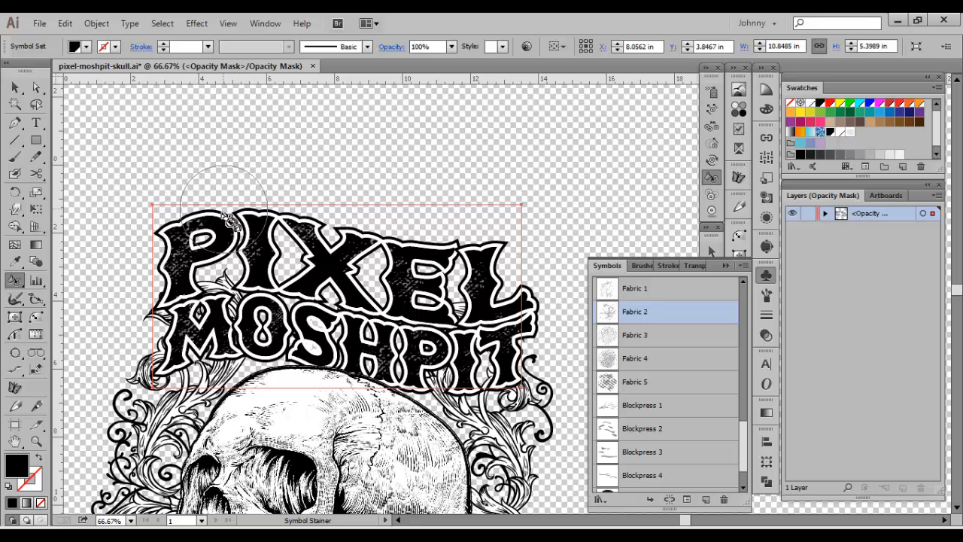
Stain the Fabric 2 texture symbols over the lettering black with the Symbol Stainer.
drag(226, 233, 406, 331)
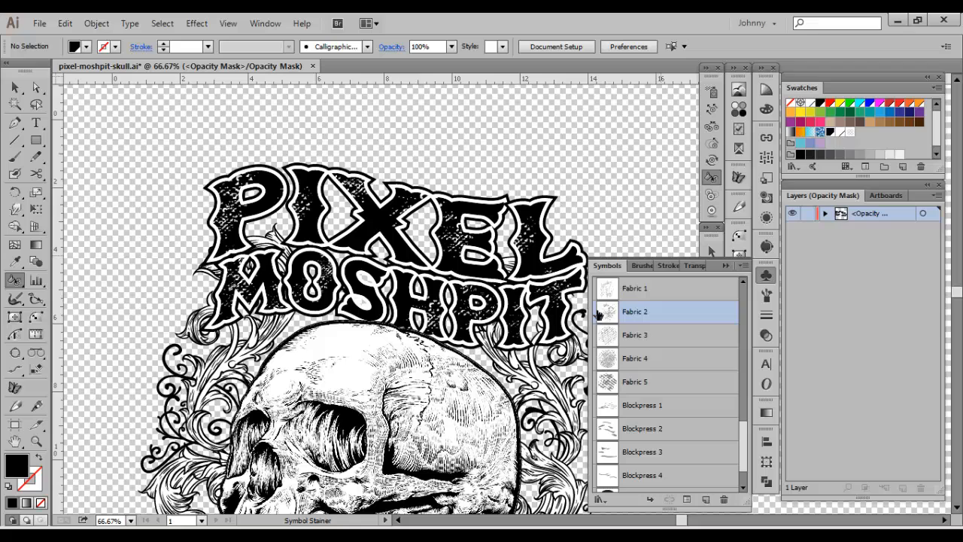
Scroll to and select a Plastisol Cracks texture symbol, then spray it over the letters.
scroll(down, 3)
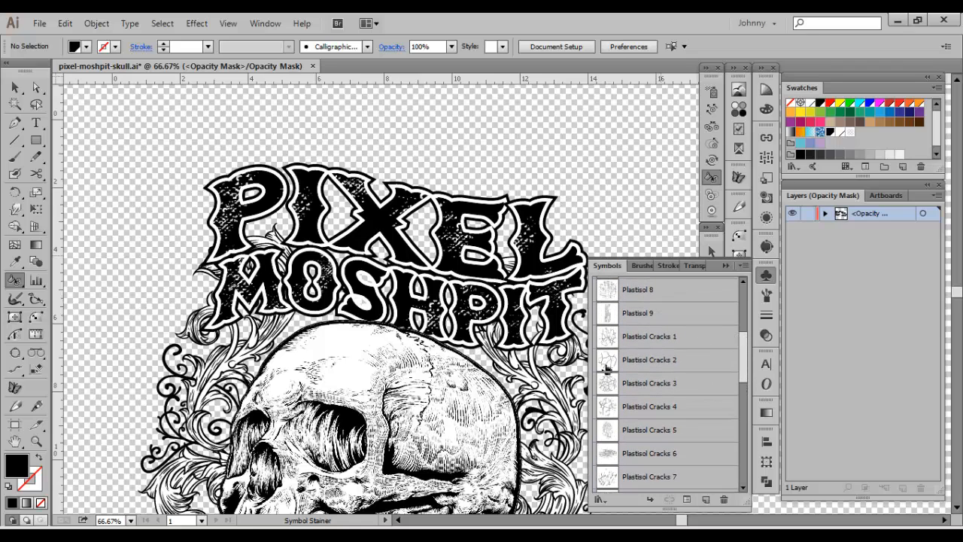
click(649, 336)
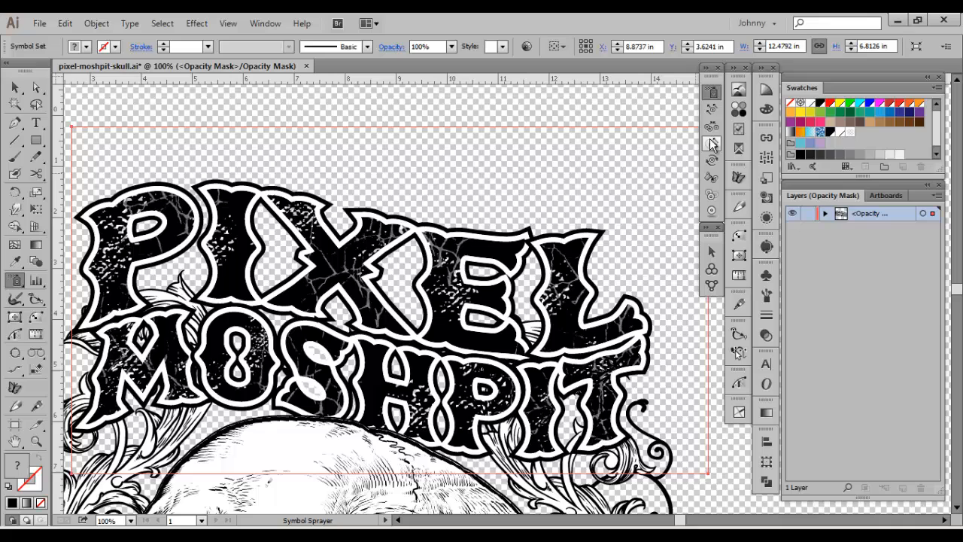
mouse_move(710, 159)
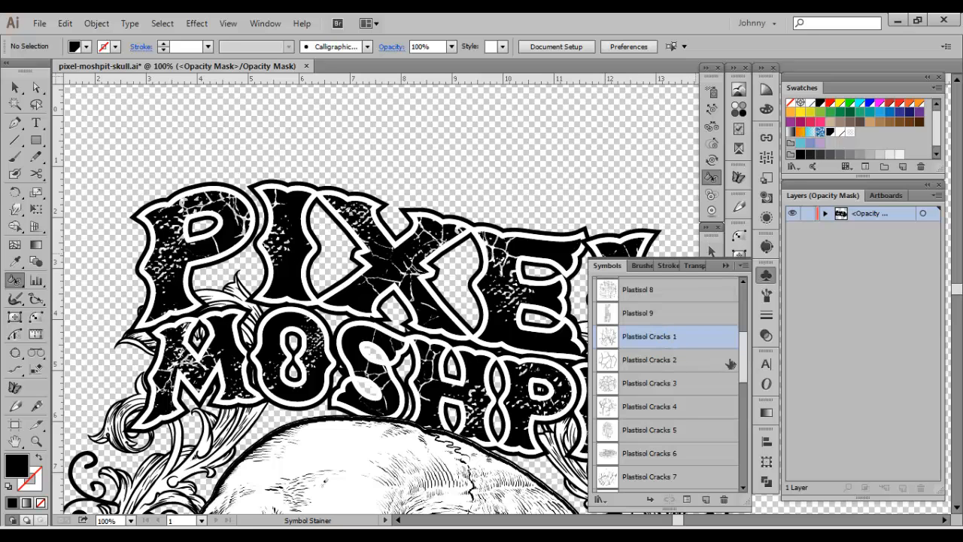
Scroll the Symbols panel and select a Plastisol Scrap texture symbol to spray.
scroll(down, 3)
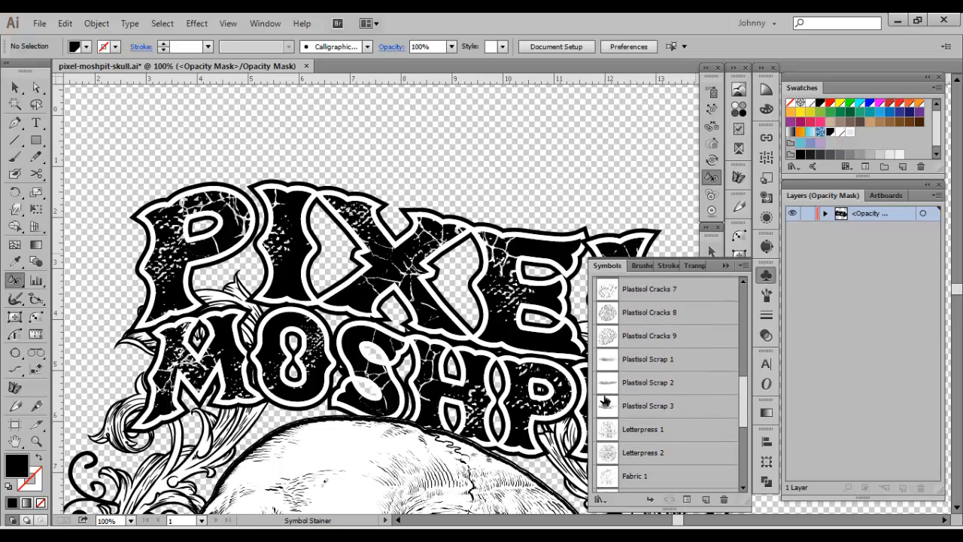
click(648, 382)
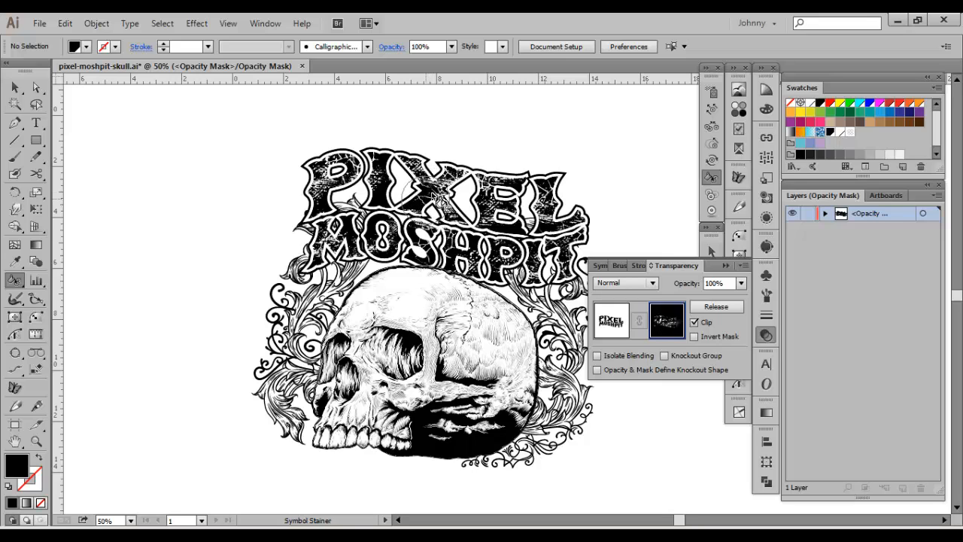
mouse_move(707, 316)
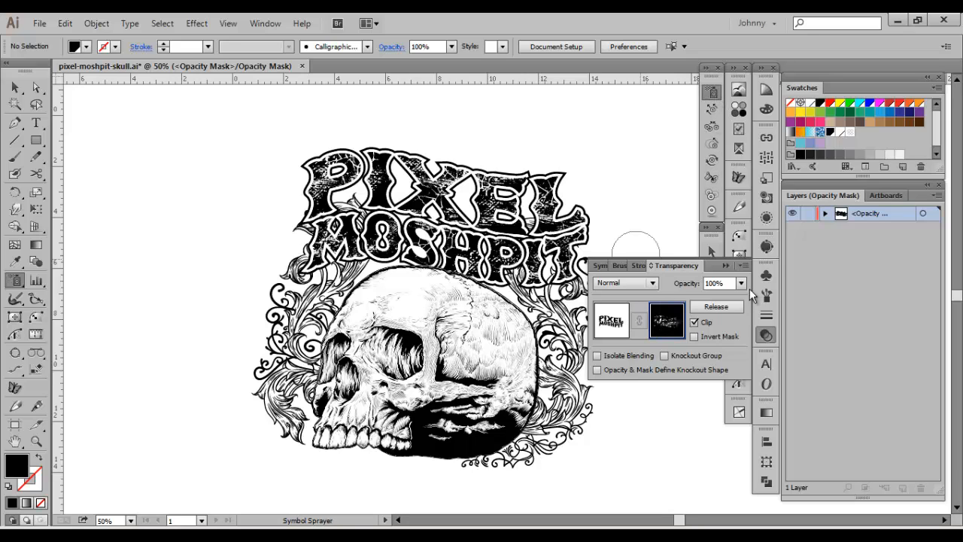
Collapse the Transparency panel while still editing the lettering's opacity mask.
click(598, 265)
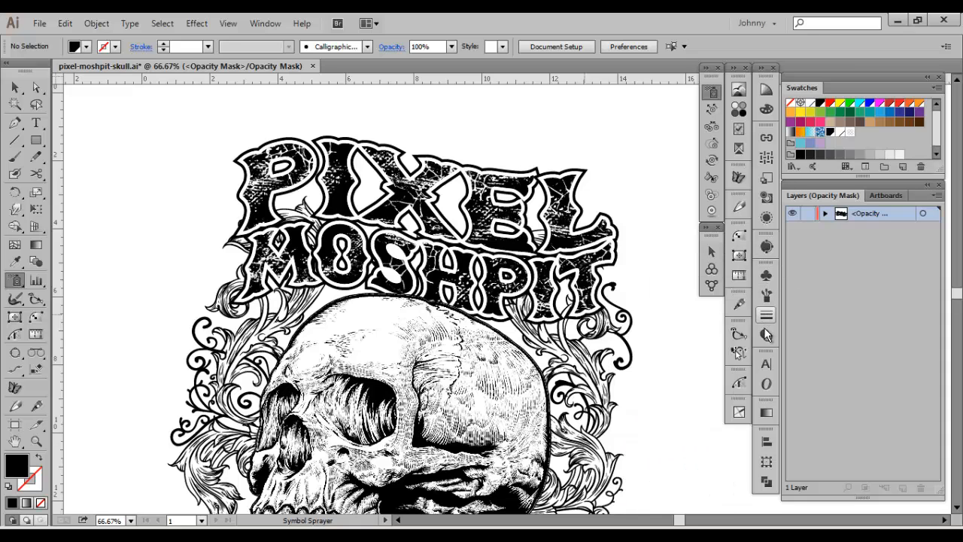
Reopen Transparency, try editing Plastisol Cracks 7, and dismiss the mask-mode warning.
click(765, 335)
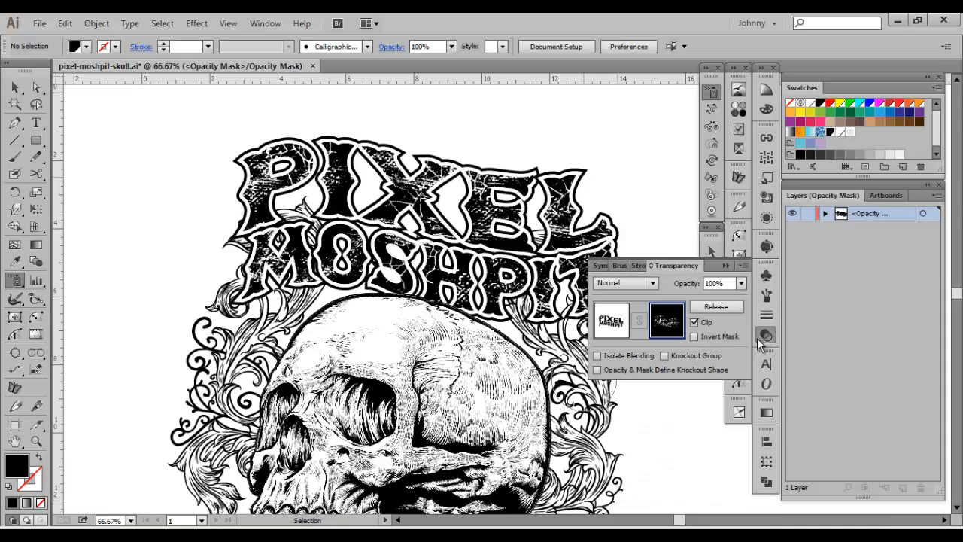
click(600, 265)
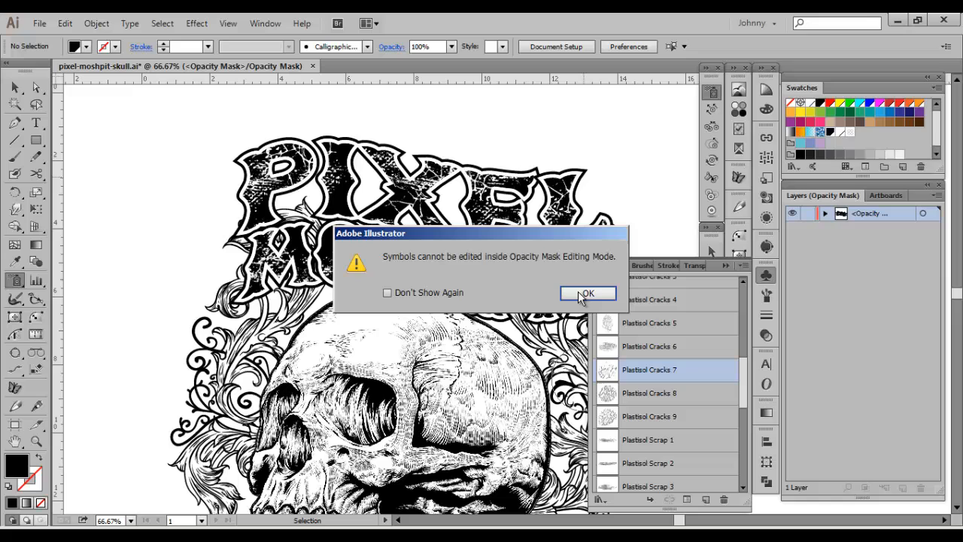
click(587, 292)
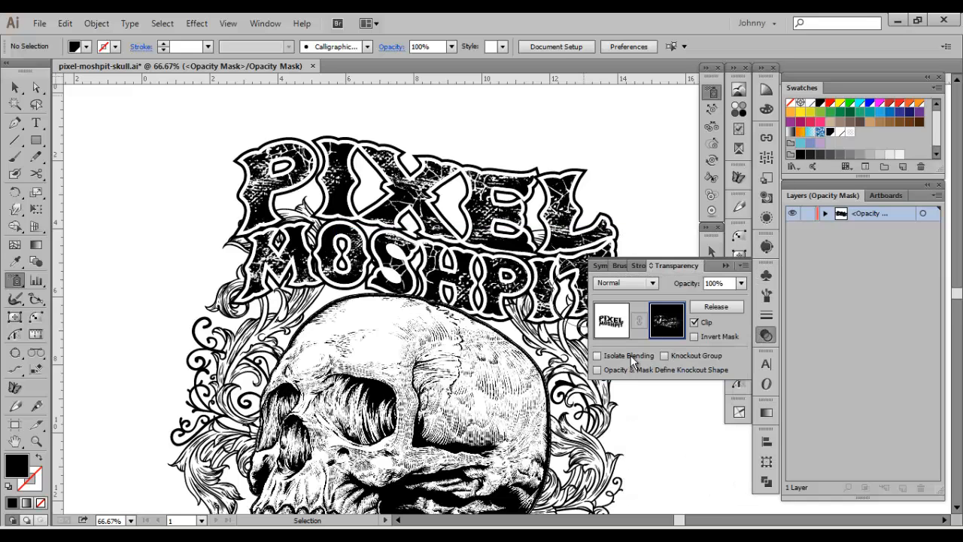
mouse_move(664, 319)
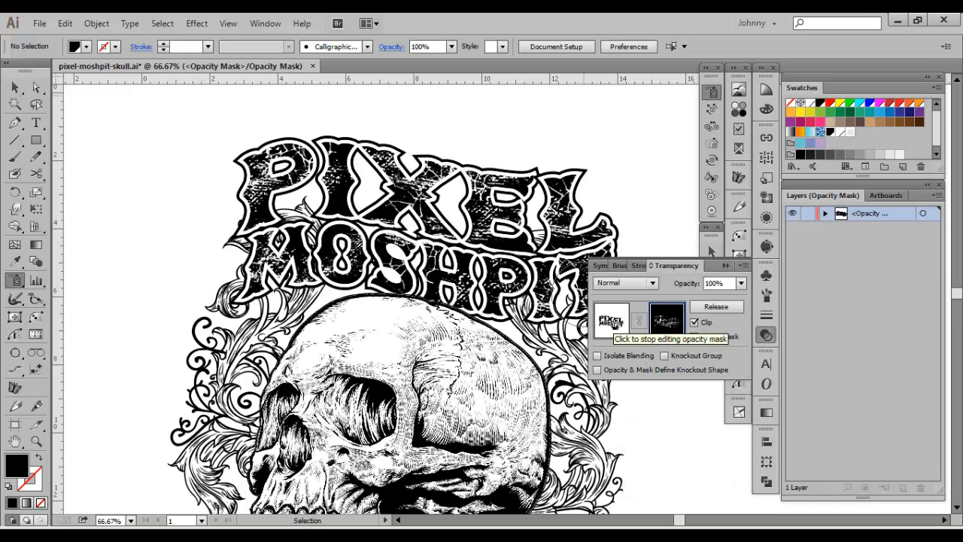
Exit mask editing via the artwork thumbnail, deselect the lettering, and show Symbols.
click(610, 319)
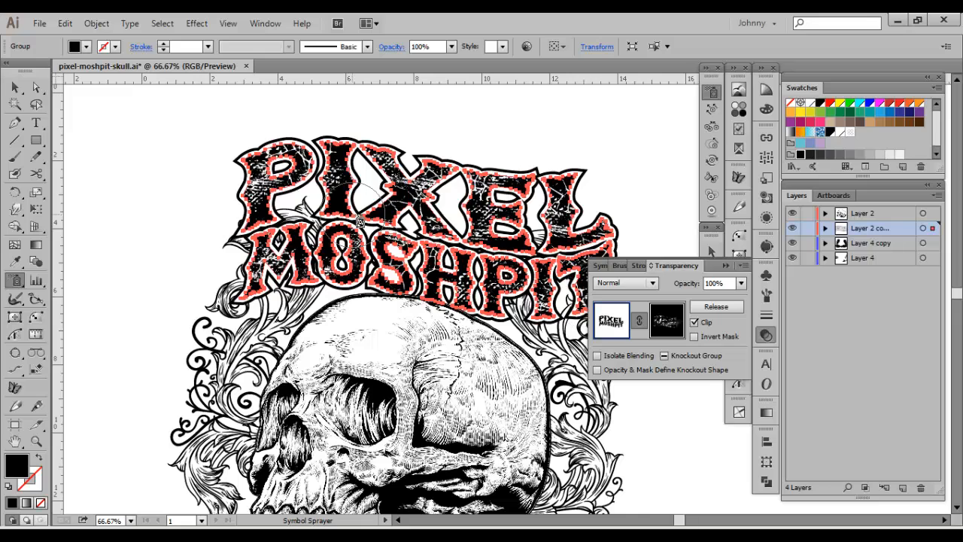
click(716, 306)
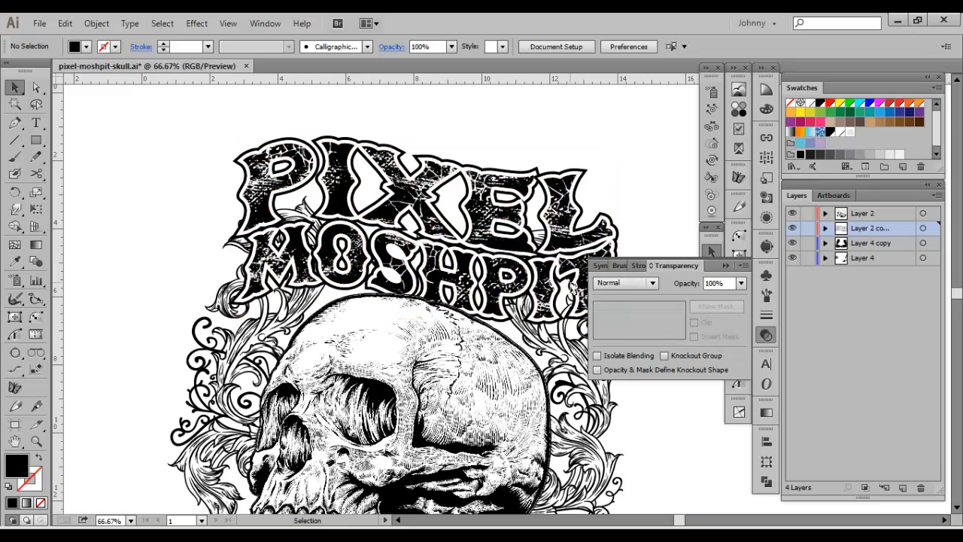
click(607, 264)
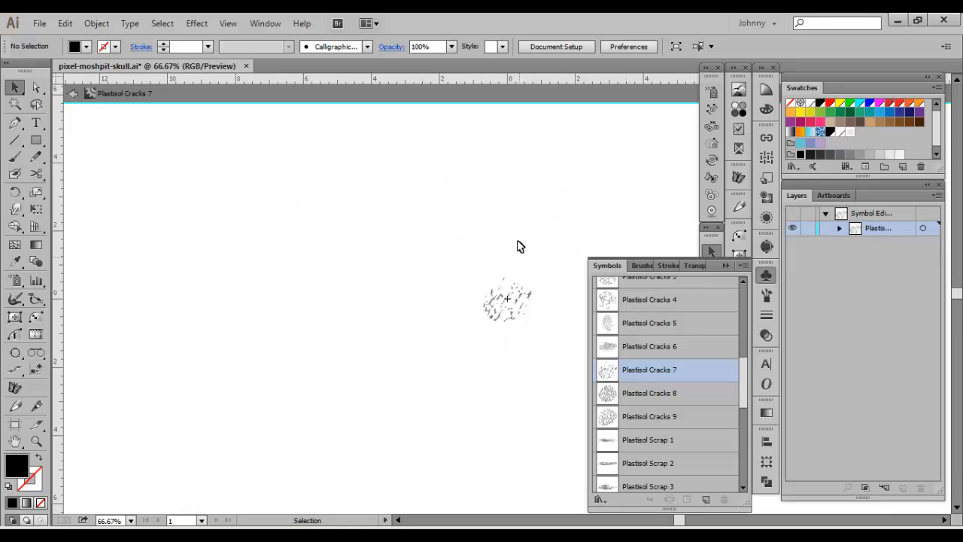
mouse_move(13, 89)
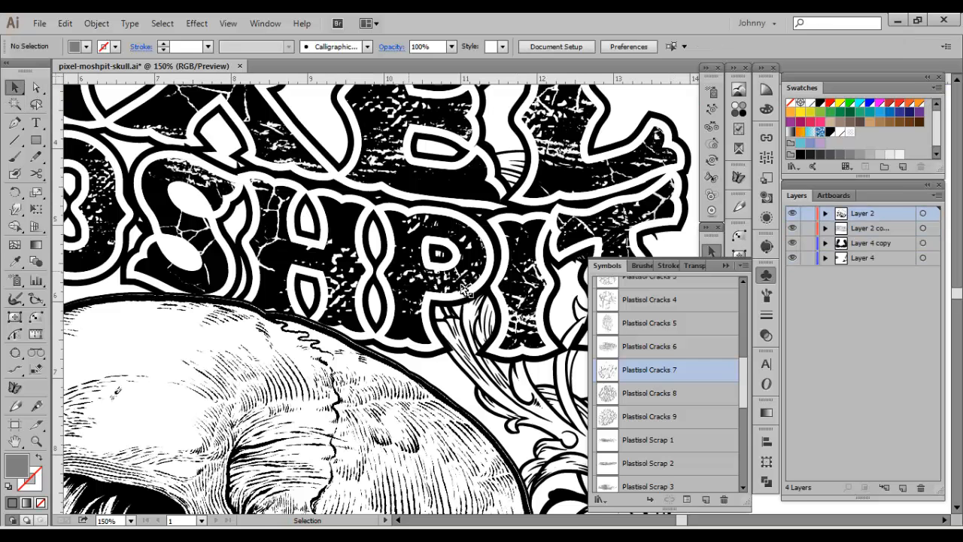
Edit the Plastisol Cracks 7 symbol and Magic Wand-select all its grey crack specks.
double_click(649, 369)
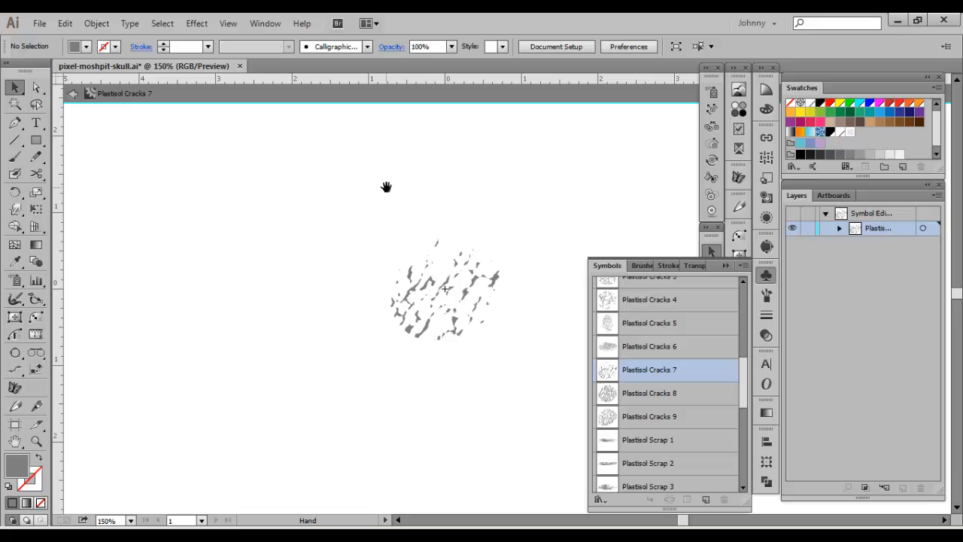
click(13, 104)
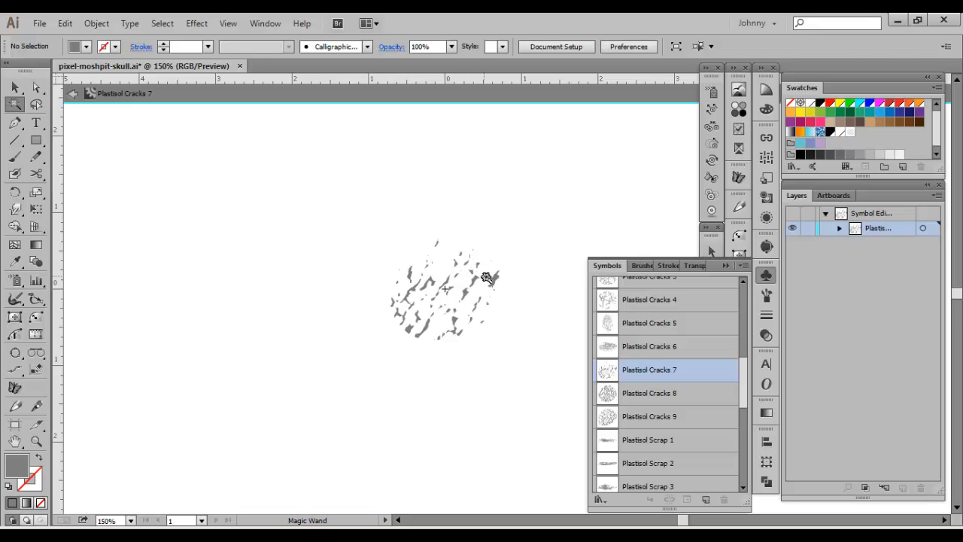
click(483, 279)
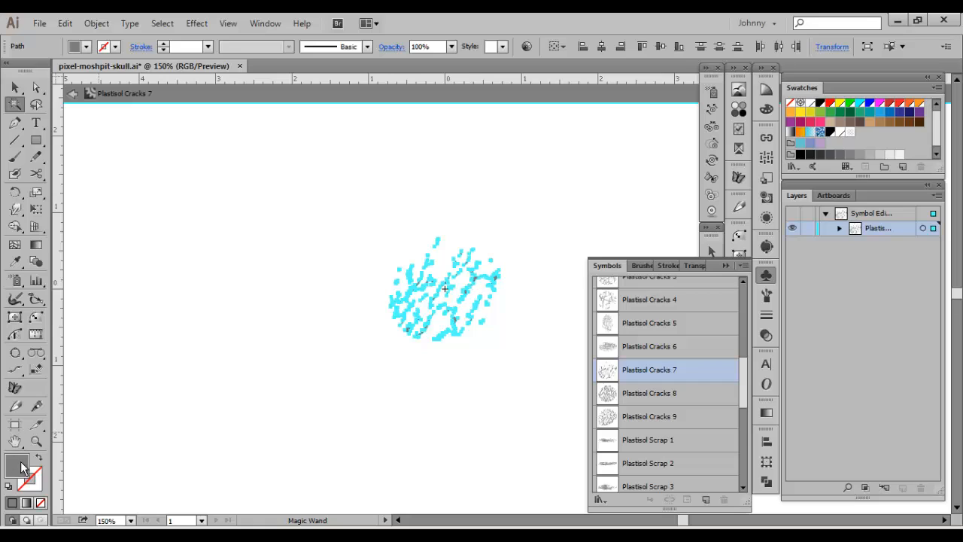
Review the crack shapes' 7f7f7f grey fill in the Color Picker and cancel without changes.
double_click(17, 464)
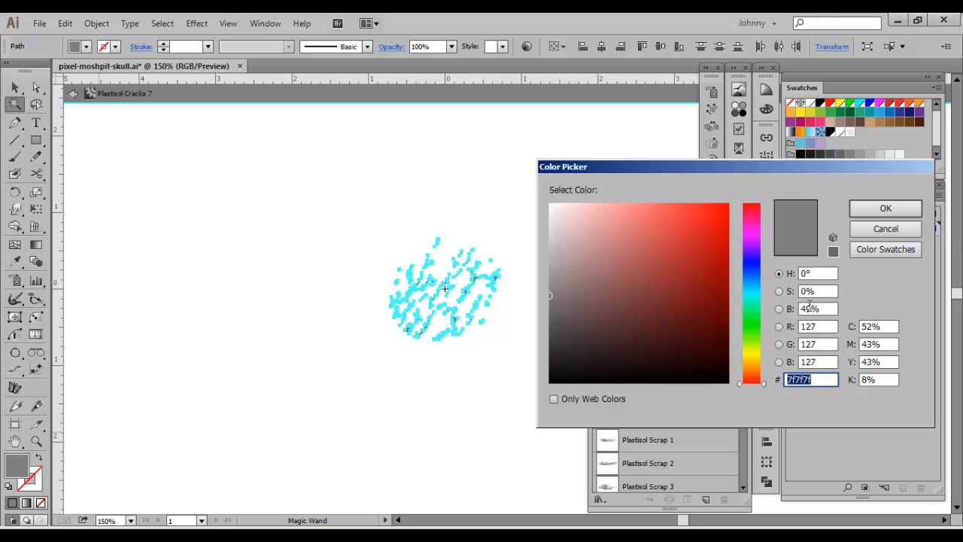
mouse_move(908, 229)
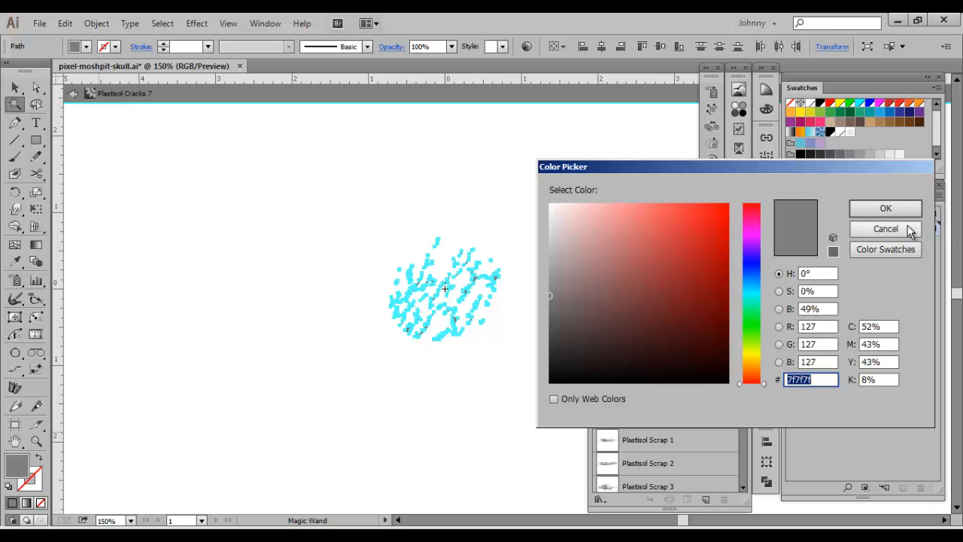
click(885, 229)
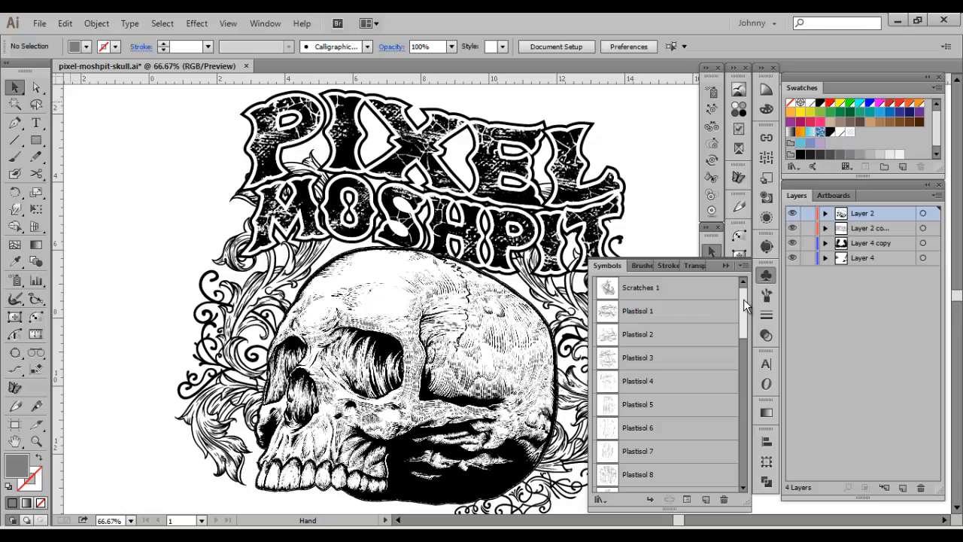
scroll(down, 3)
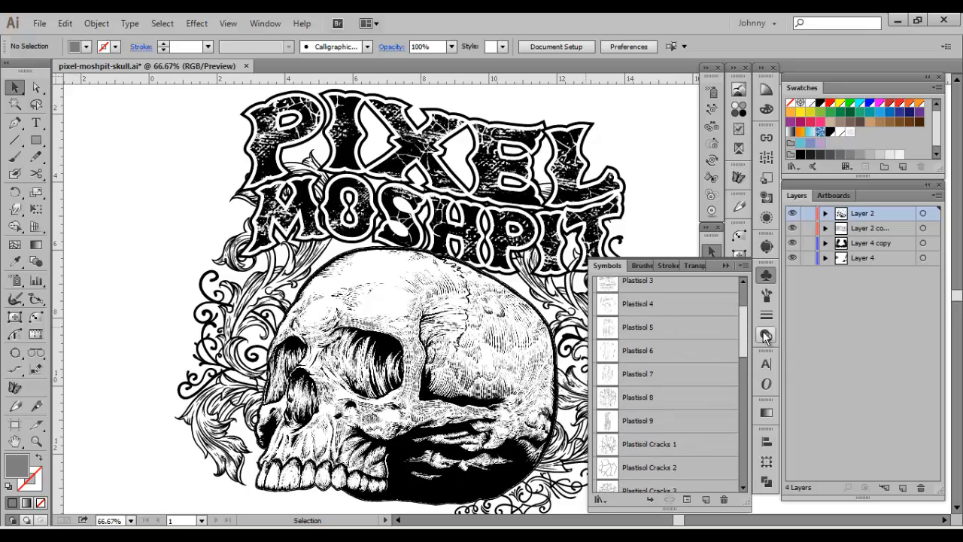
scroll(down, 3)
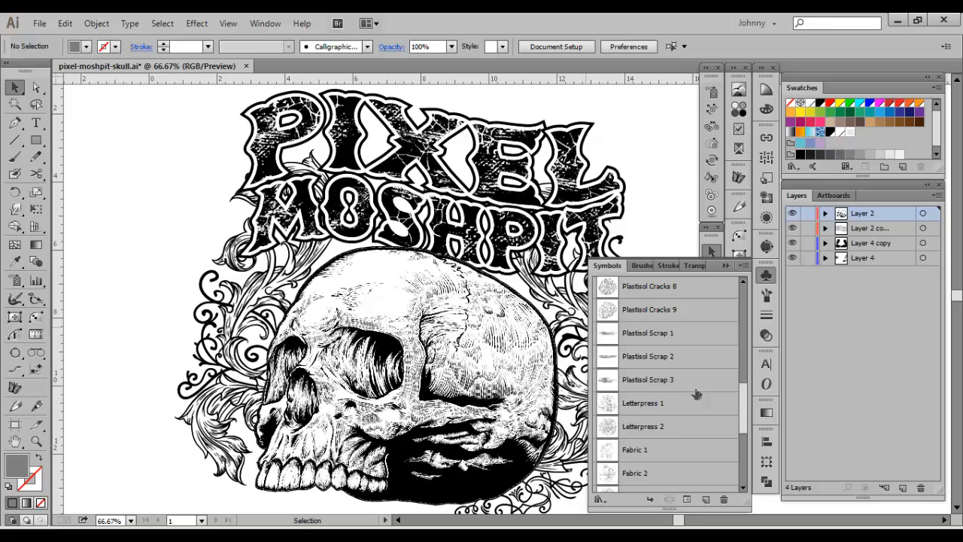
scroll(down, 3)
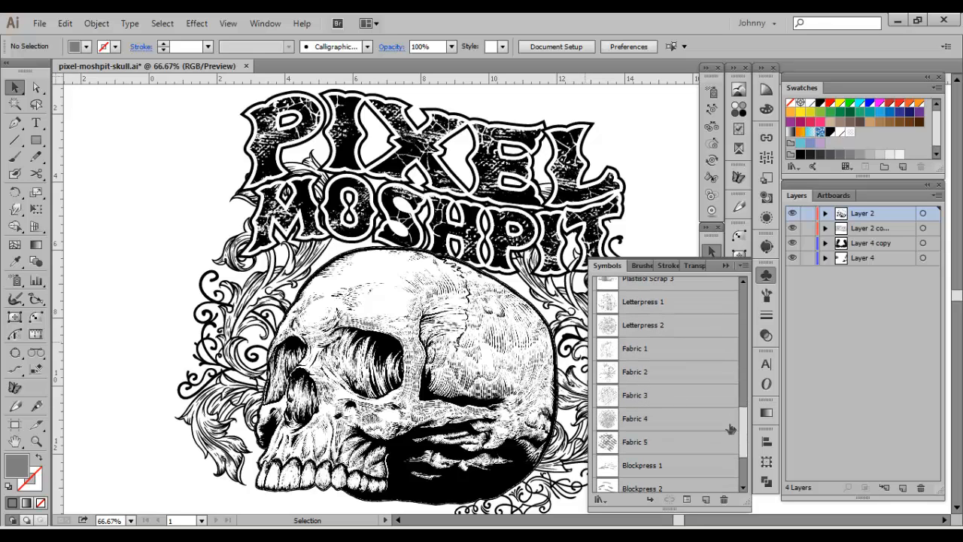
mouse_move(477, 291)
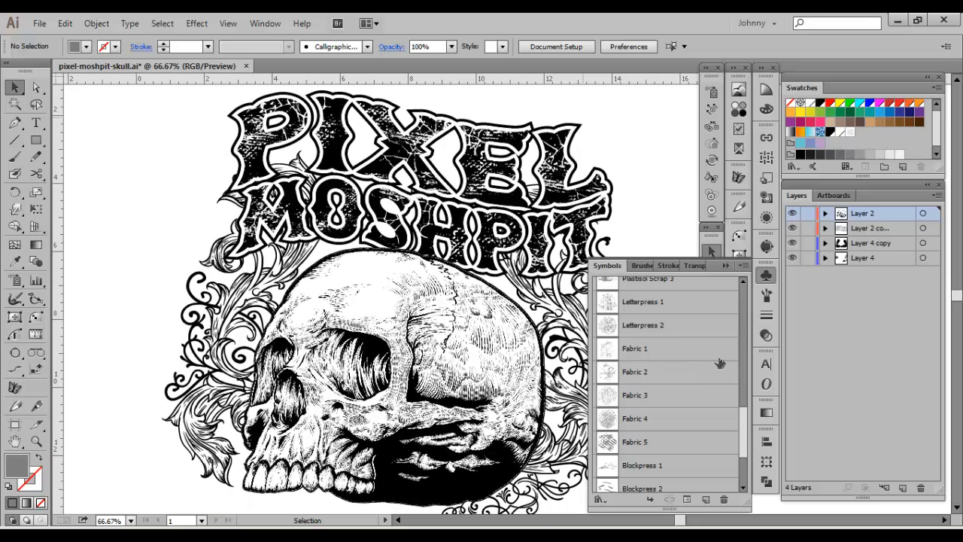
scroll(down, 3)
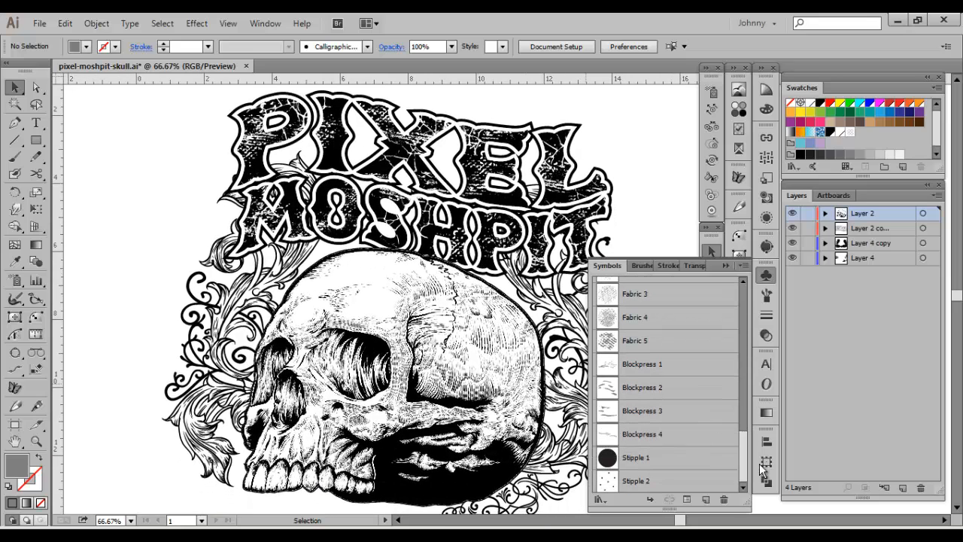
scroll(down, 3)
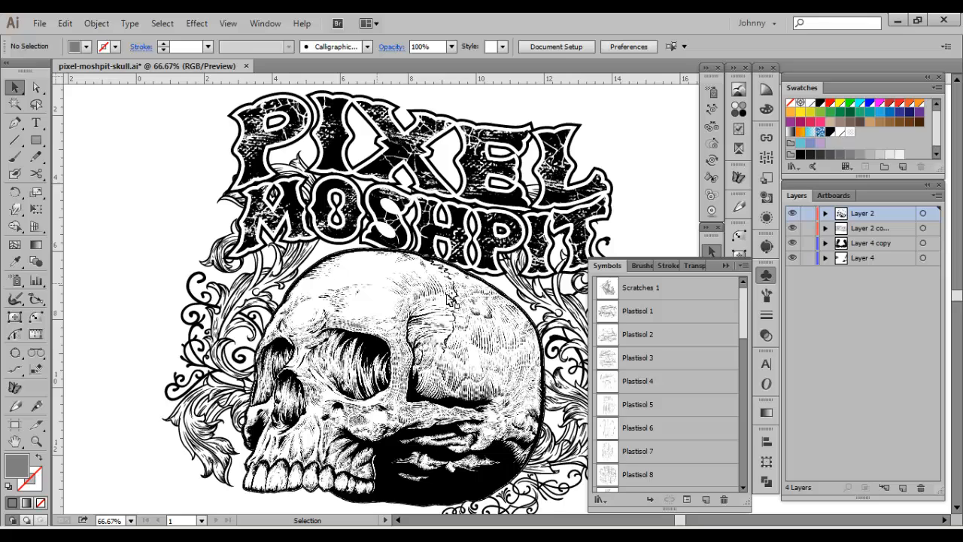
mouse_move(353, 282)
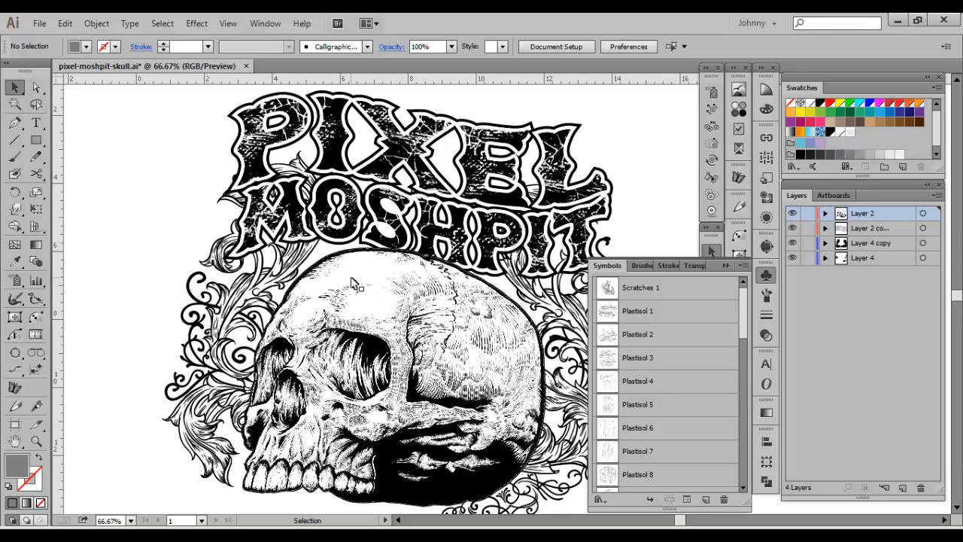